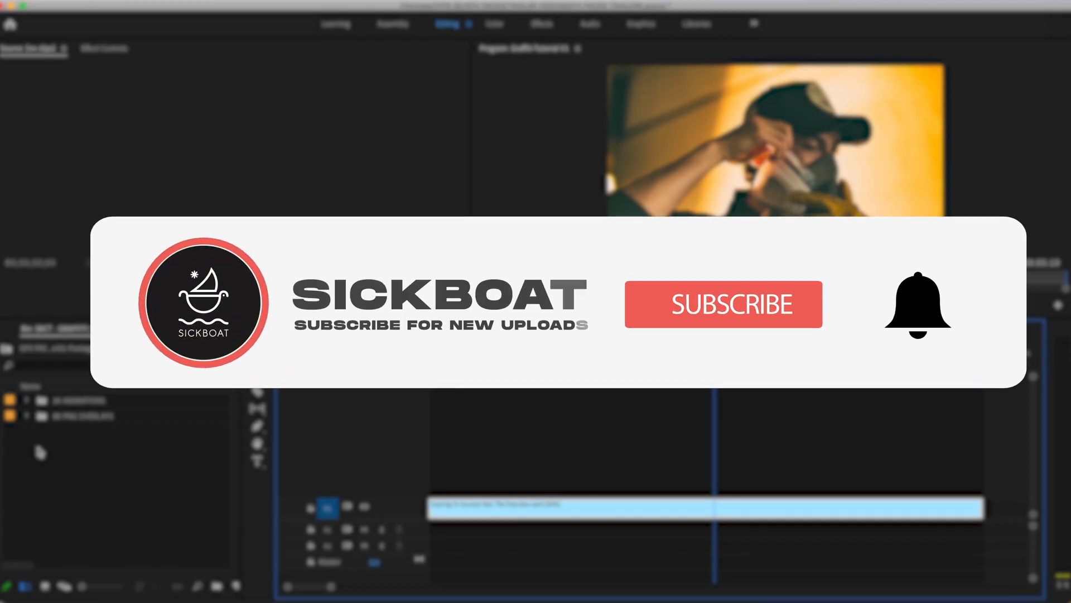
In Finder, open GRAFFITI - SPRAY PAINT, then its 2K ANIMATIONS and 8K PNG OVERLAYS folders
{"action": "left_click", "coordinate": [722, 303]}
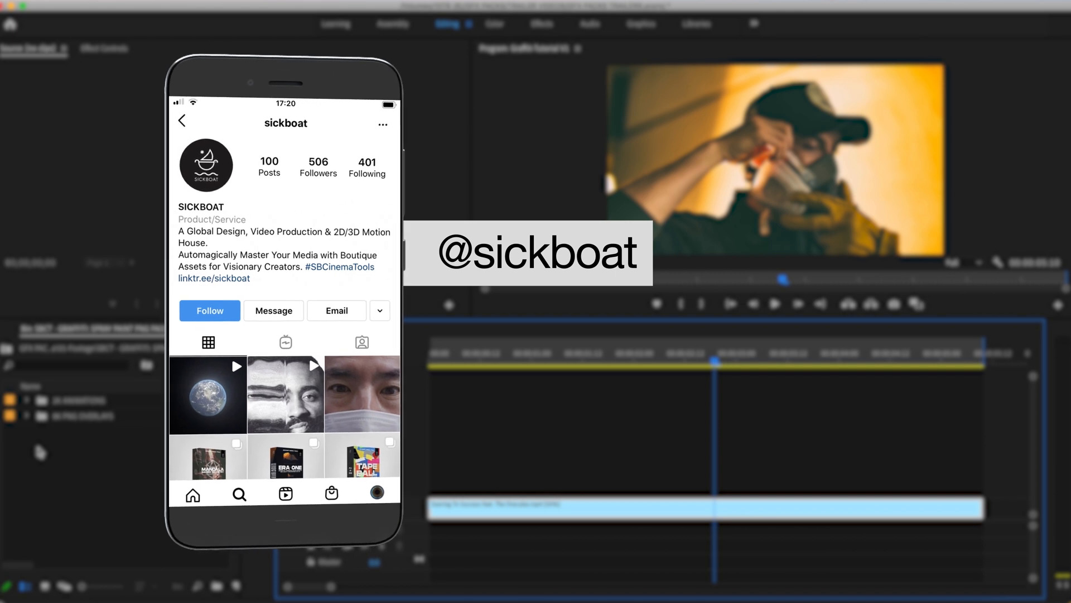
{"action": "left_click", "coordinate": [209, 310]}
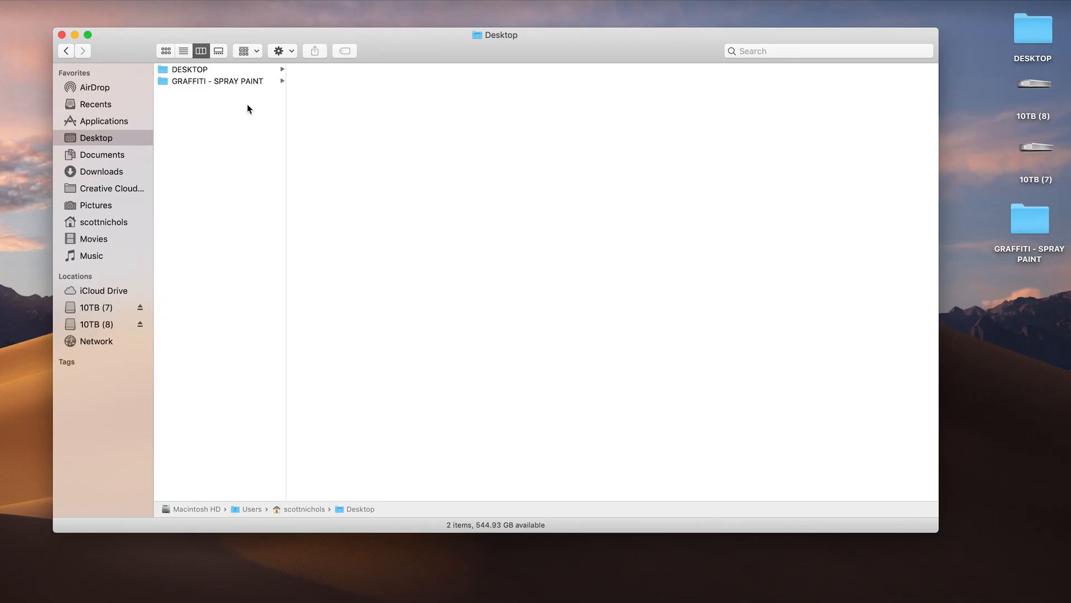
{"action": "left_click", "coordinate": [216, 80]}
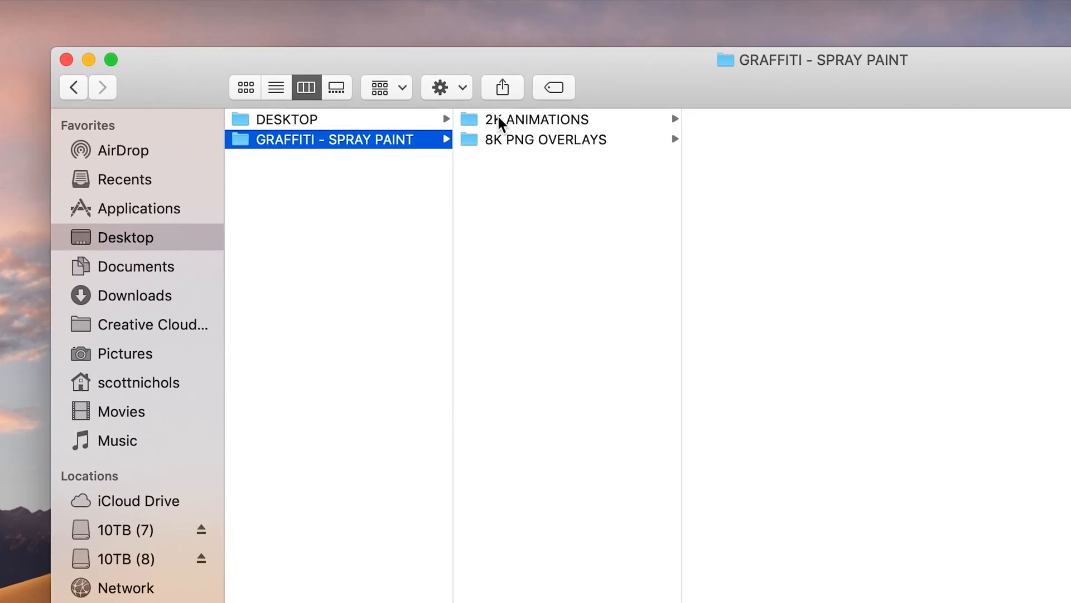
{"action": "left_click", "coordinate": [537, 119]}
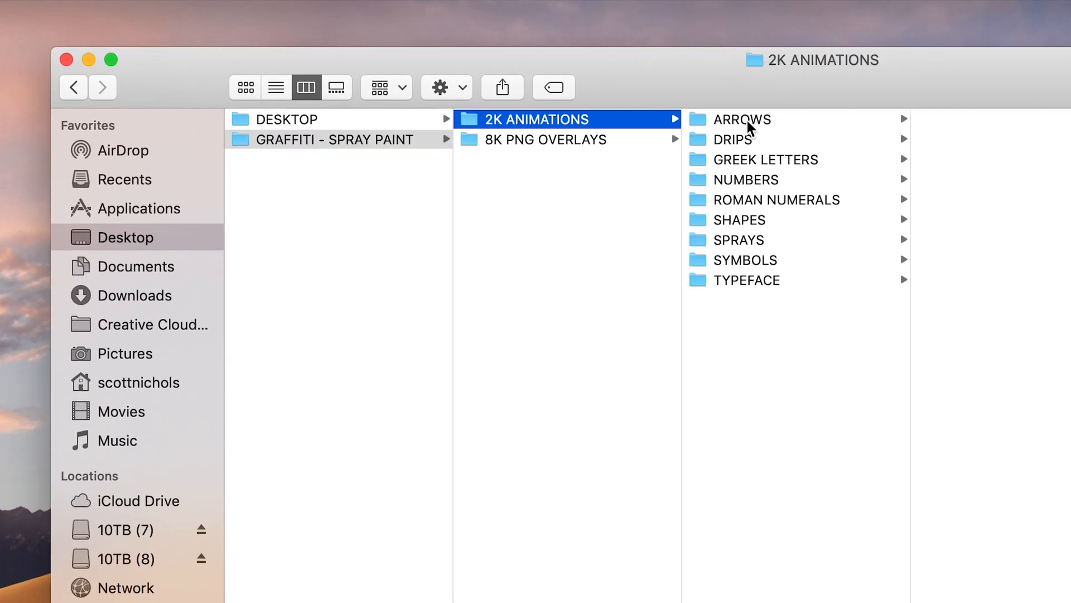
{"action": "left_click", "coordinate": [545, 140]}
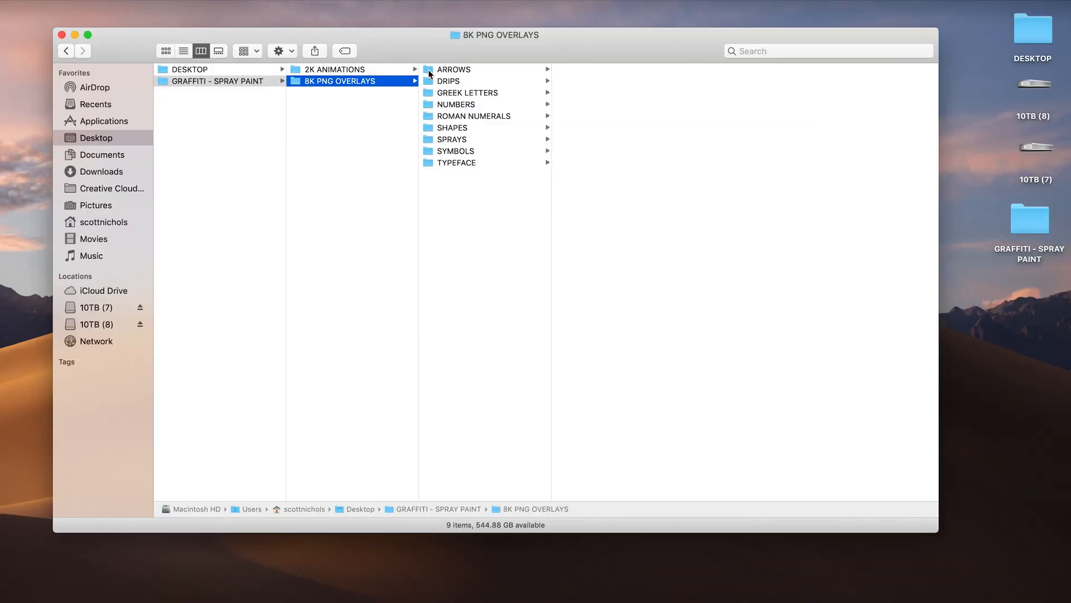
Browse the ARROWS, DRIPS, GREEK LETTERS, NUMBERS, ROMAN NUMERALS and SPRAYS overlay folders
{"action": "left_click", "coordinate": [453, 69]}
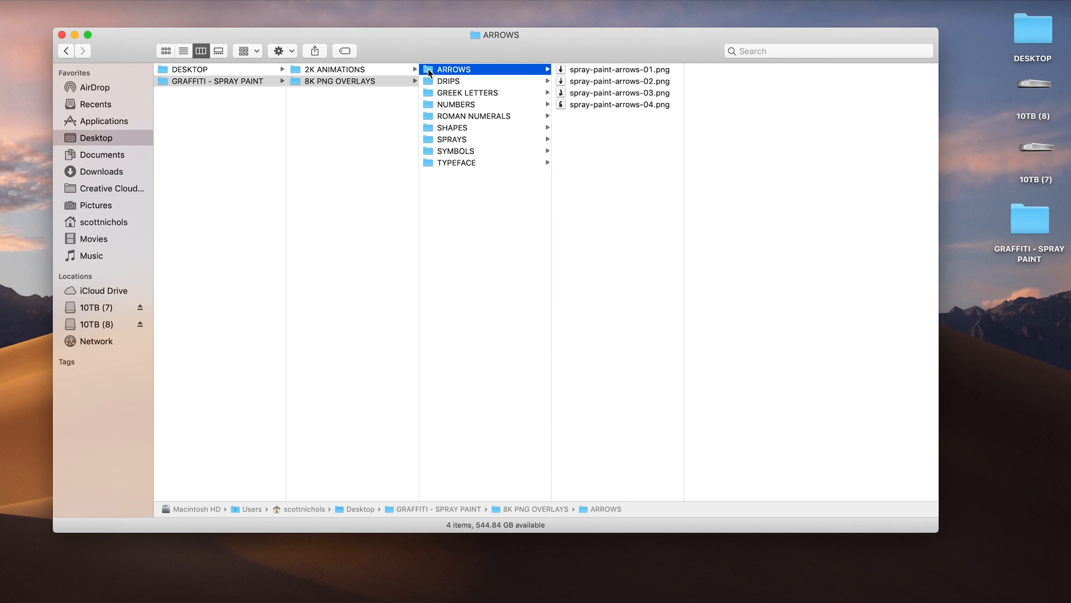
{"action": "left_click", "coordinate": [449, 81]}
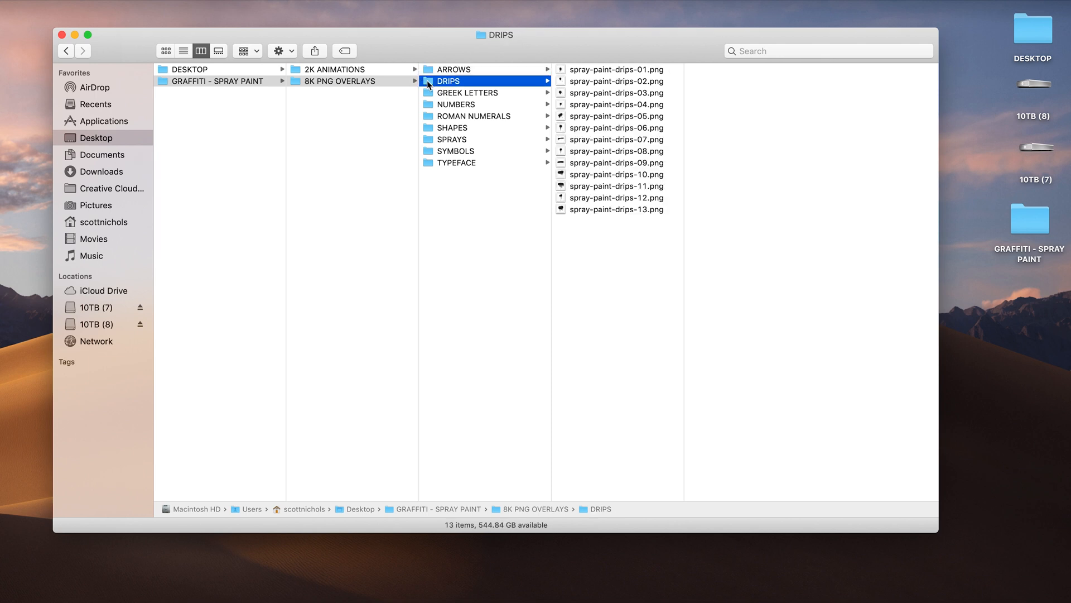
{"action": "left_click", "coordinate": [468, 92]}
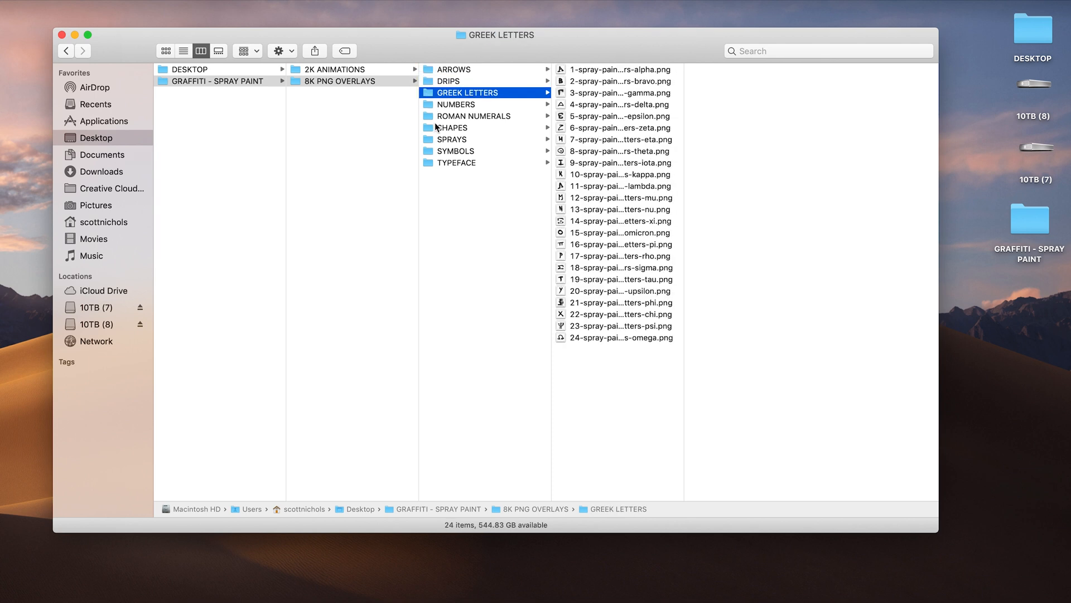
{"action": "left_click", "coordinate": [456, 104]}
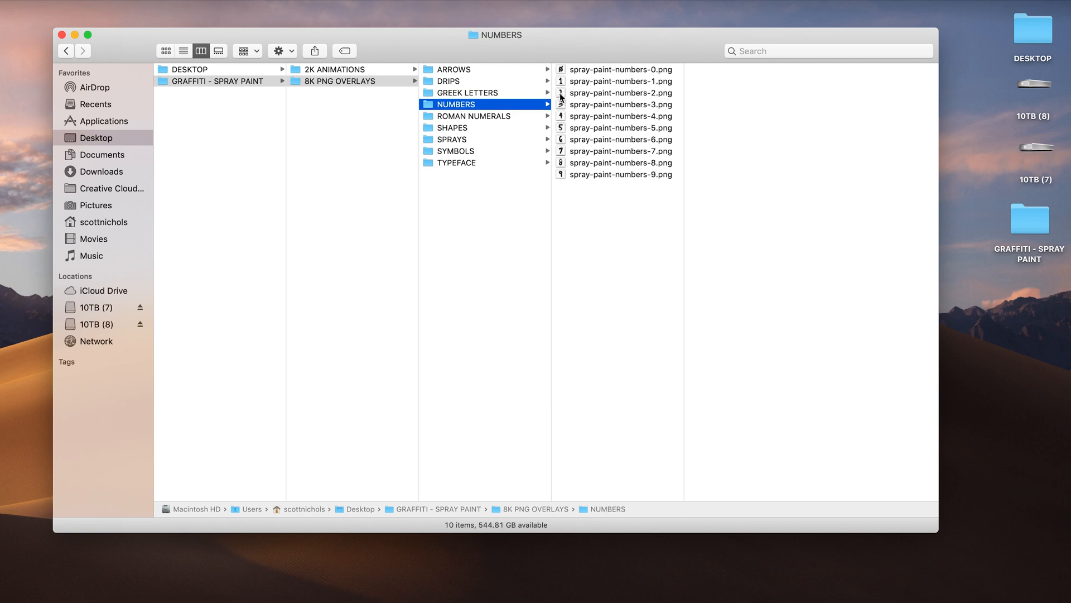
{"action": "left_click", "coordinate": [472, 116]}
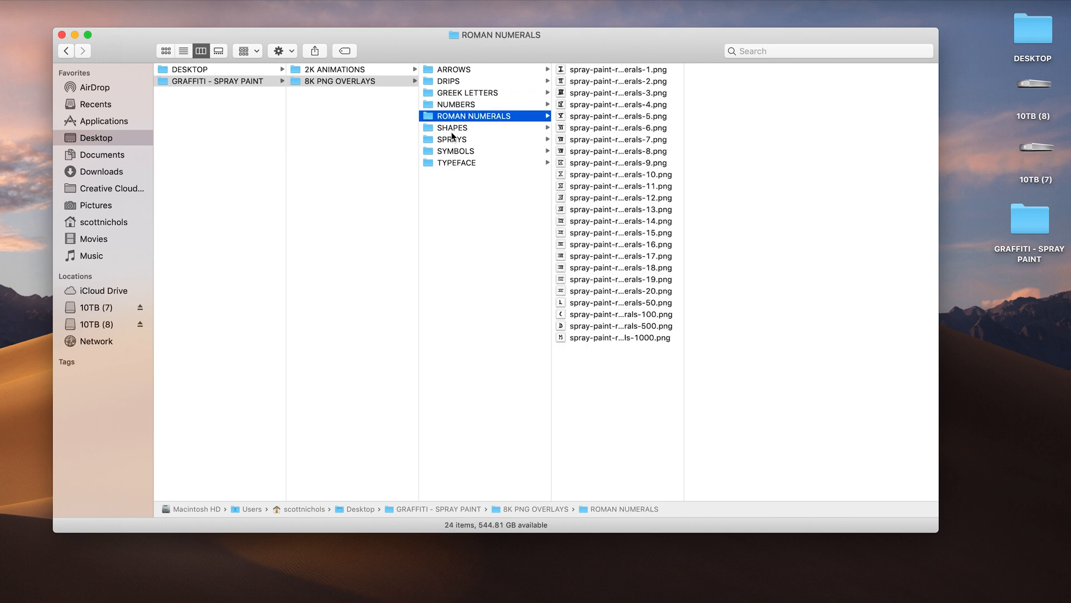
{"action": "left_click", "coordinate": [451, 139]}
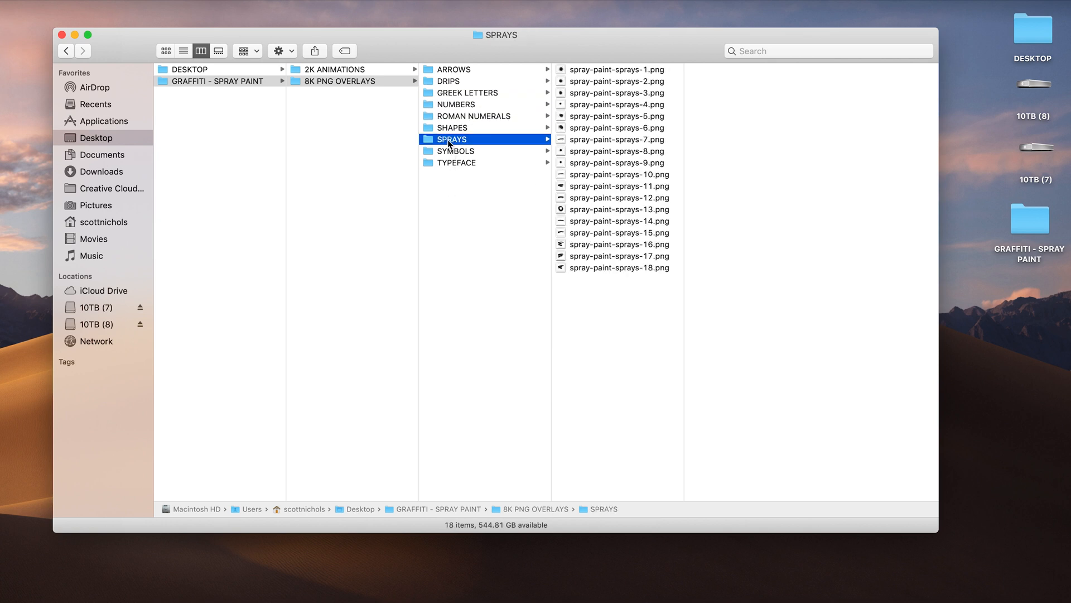
{"action": "left_click", "coordinate": [456, 163]}
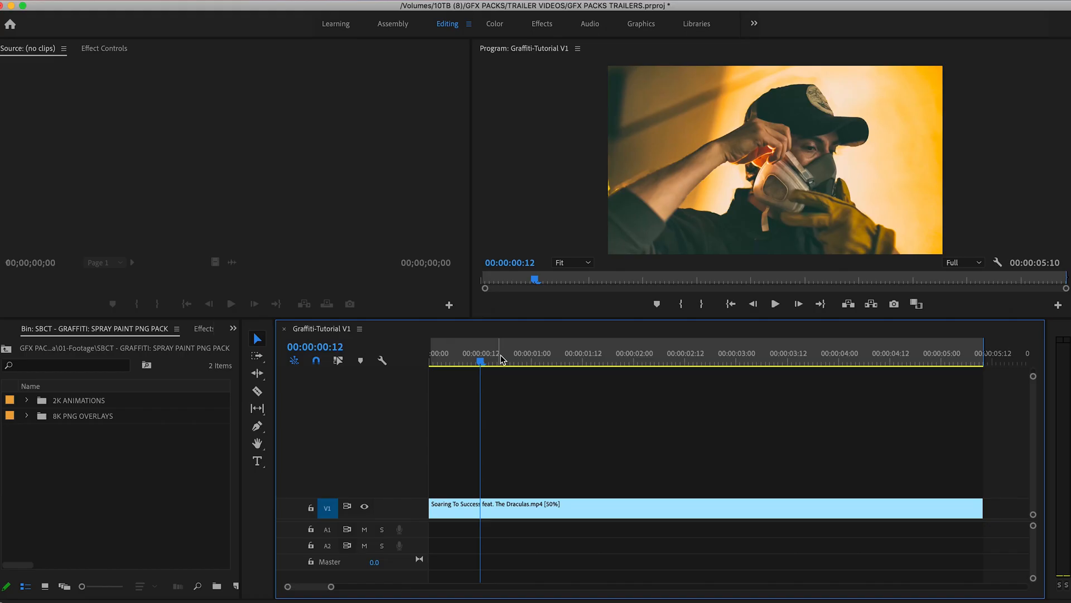
Move the playhead to 00:00:02:17, expand 2K ANIMATIONS > DRIPS, and preview Paint-Drips-06.mov
{"action": "left_click_drag", "start_coordinate": [481, 363], "coordinate": [468, 362]}
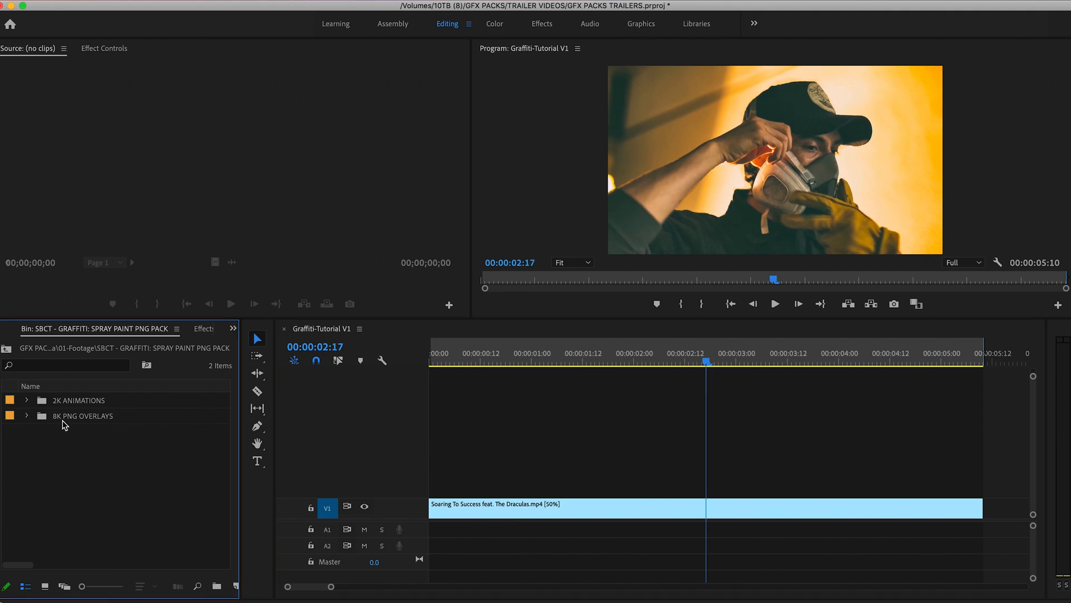
{"action": "left_click", "coordinate": [25, 399]}
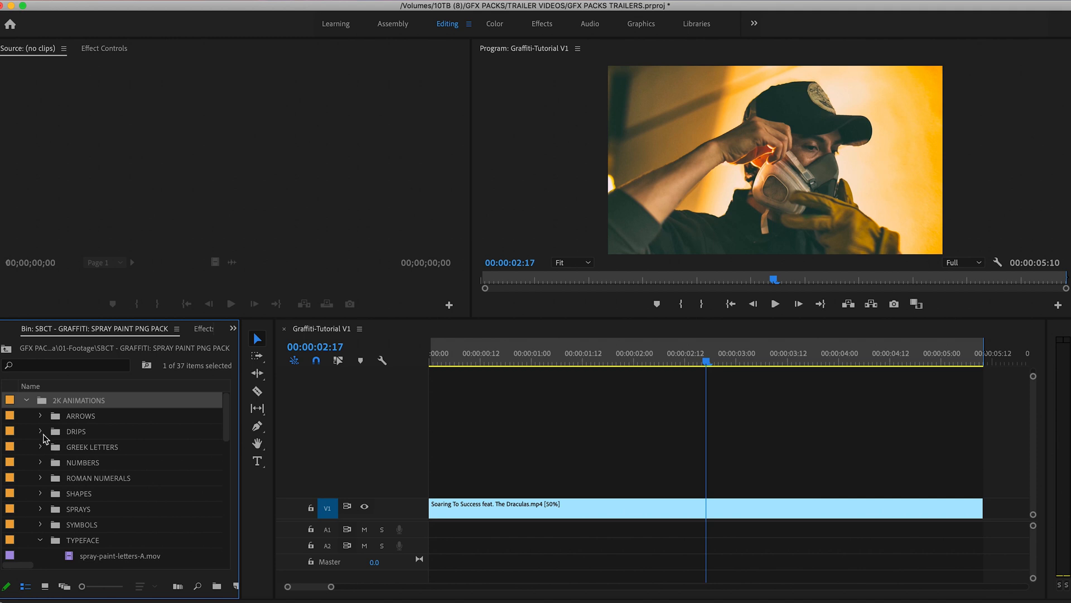
{"action": "left_click", "coordinate": [40, 430]}
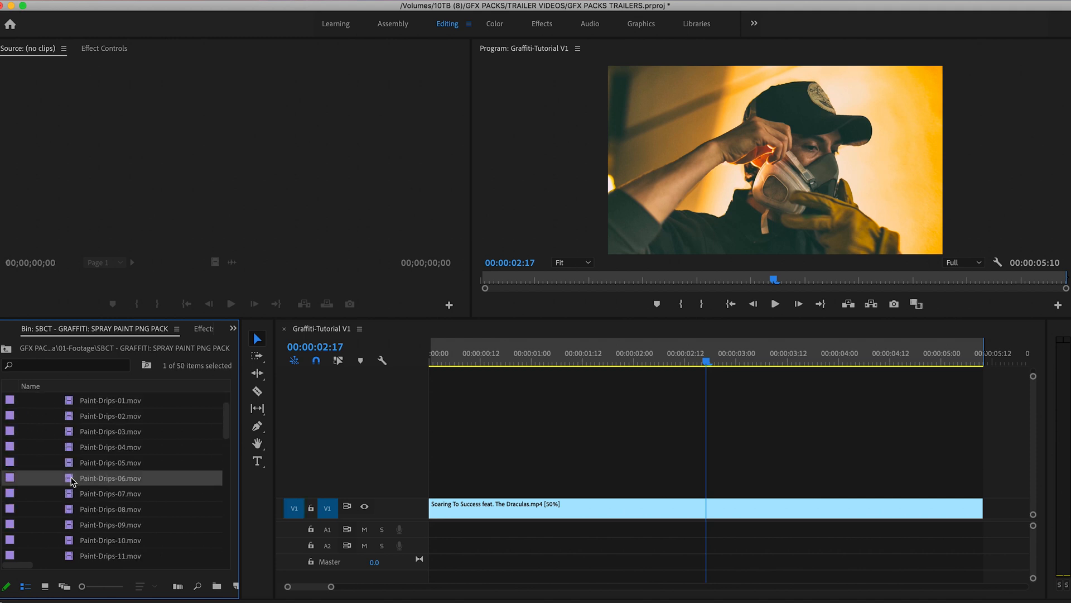
{"action": "double_click", "coordinate": [109, 478]}
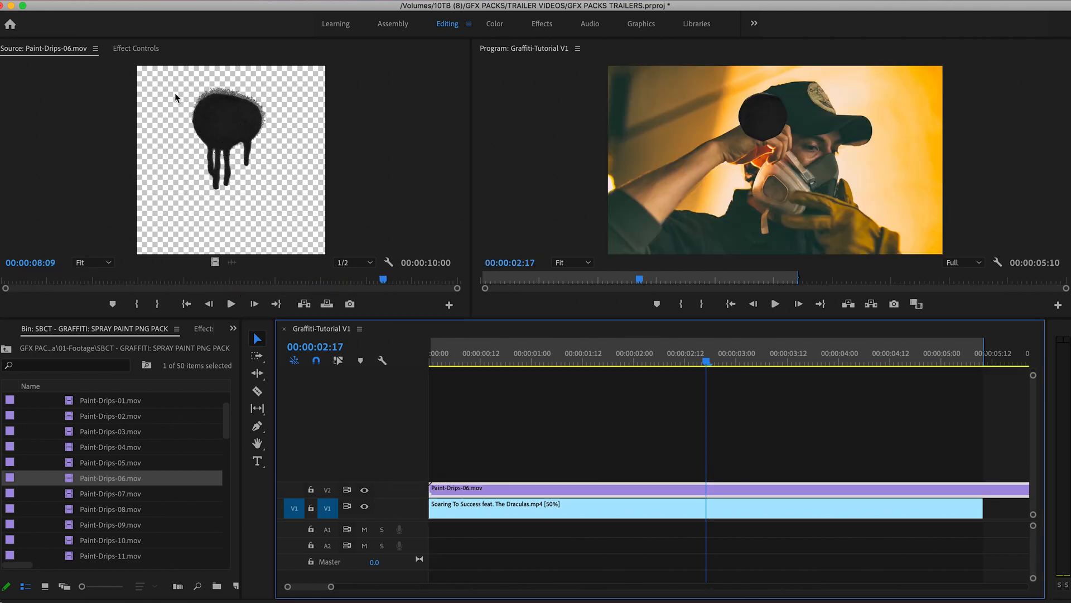
Put Paint-Drips-06 on V2, scale it to 55.3 at right, and set 200% speed
{"action": "left_click", "coordinate": [136, 48]}
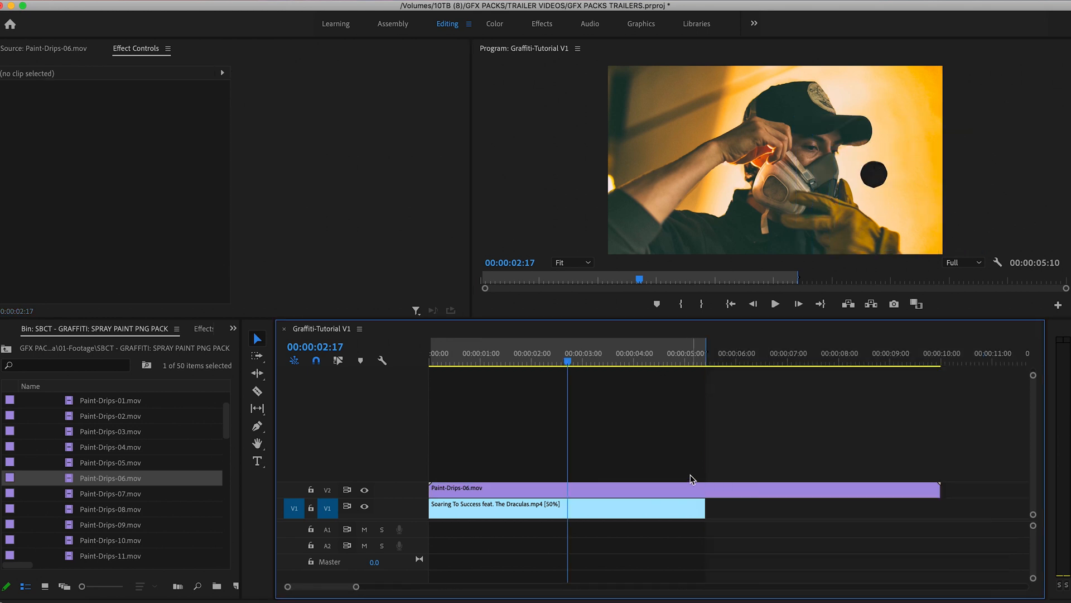
{"action": "left_click", "coordinate": [751, 359]}
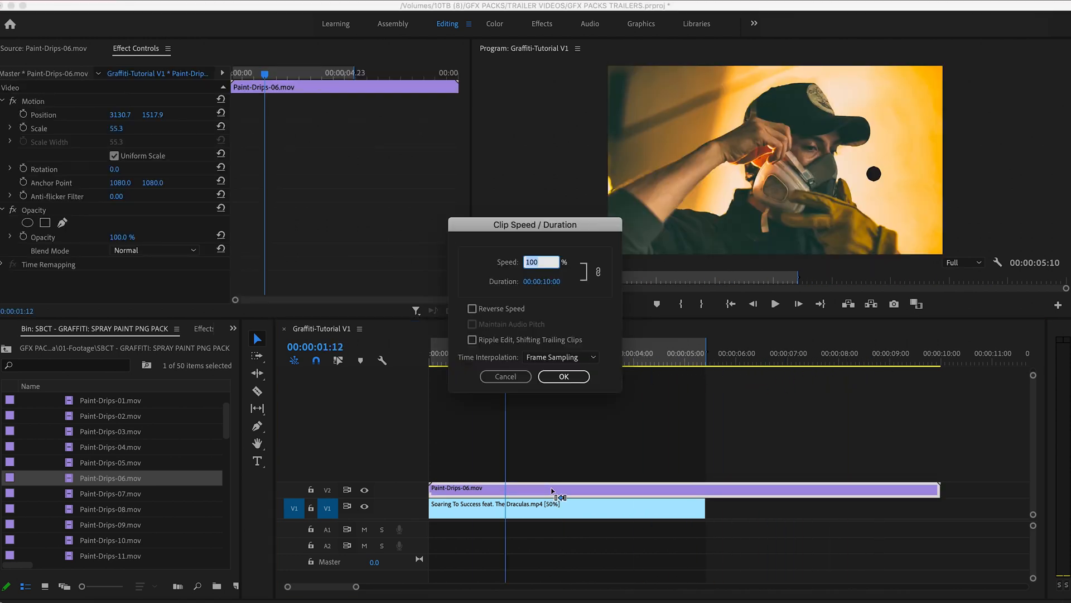
{"action": "left_click", "coordinate": [562, 377]}
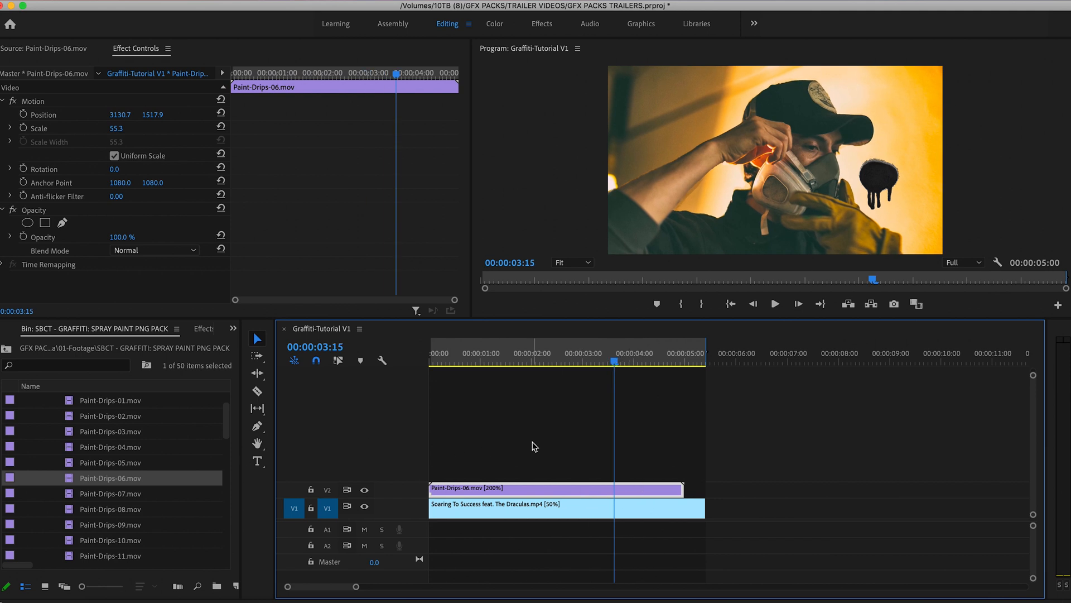
{"action": "scroll", "scroll_direction": "down", "scroll_amount": 3}
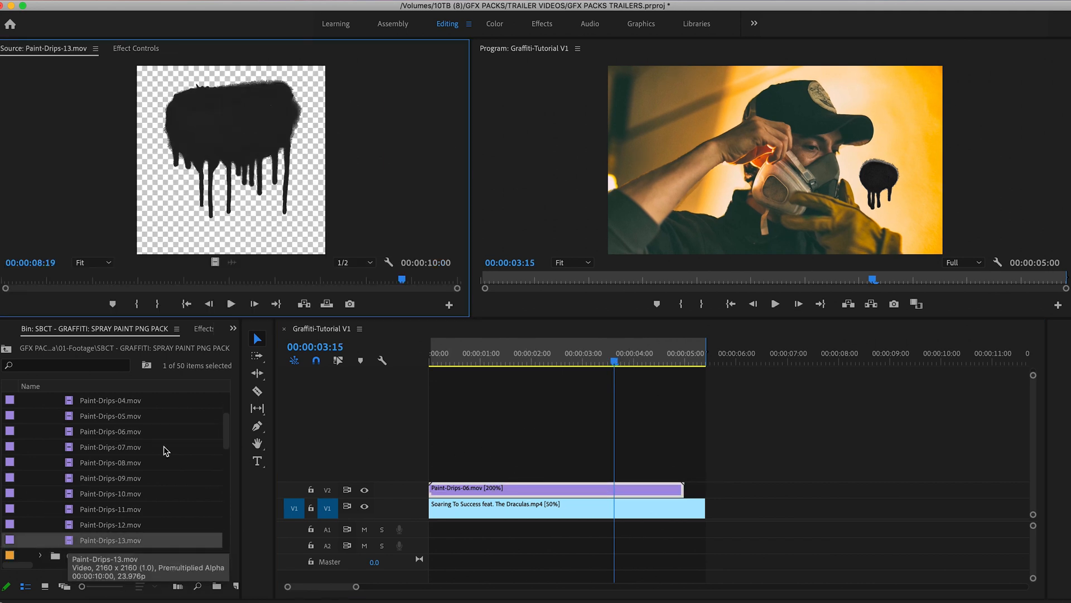
Place Paint-Drips-13 on V3 and shrink it to about 58, upper right
{"action": "left_click_drag", "start_coordinate": [401, 279], "coordinate": [286, 281]}
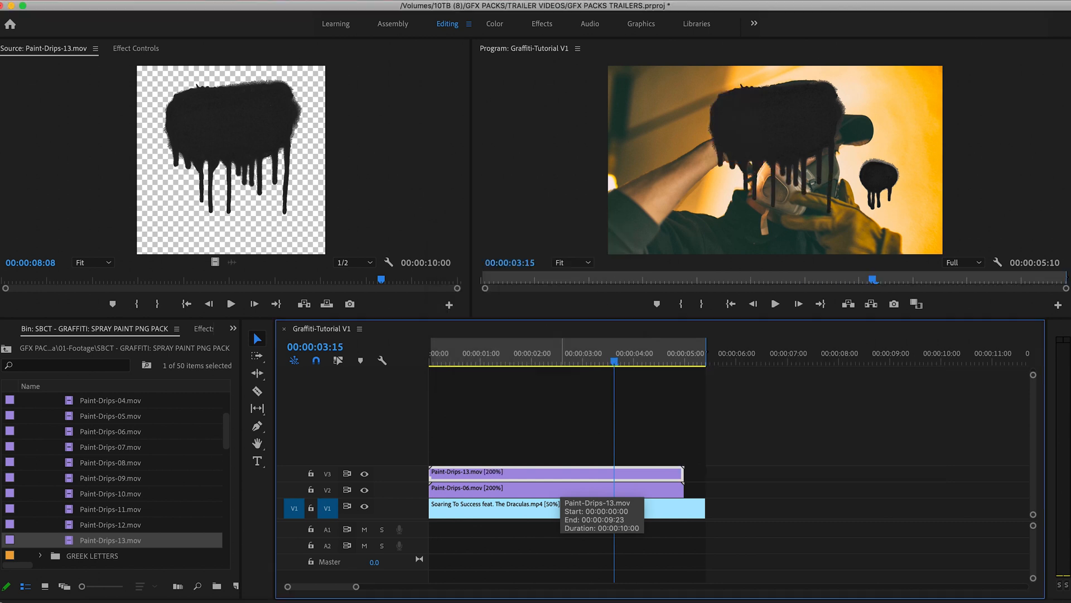
{"action": "left_click", "coordinate": [521, 352]}
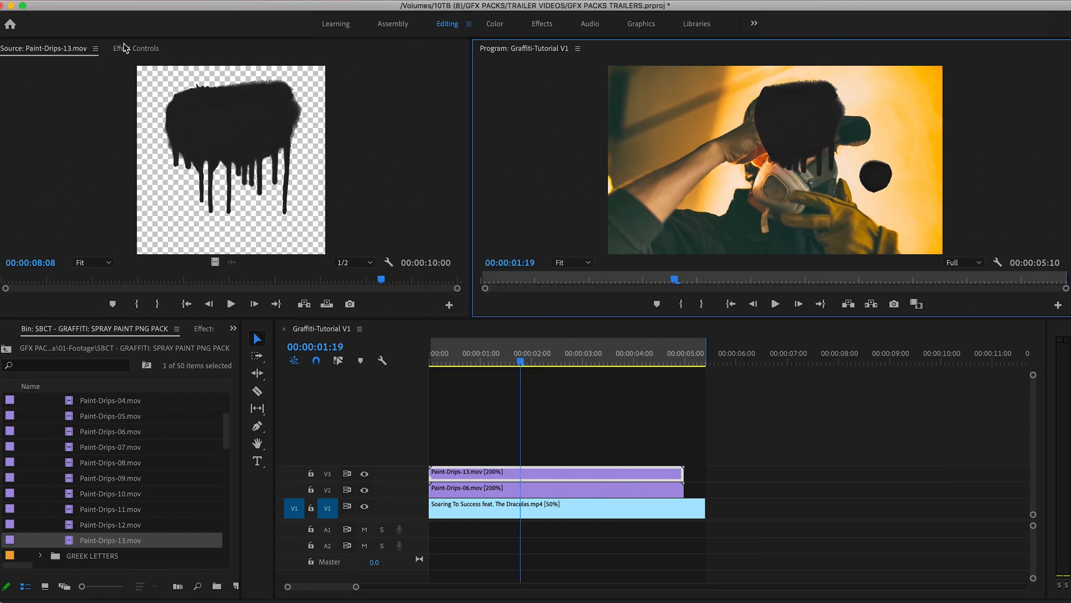
{"action": "left_click", "coordinate": [136, 48]}
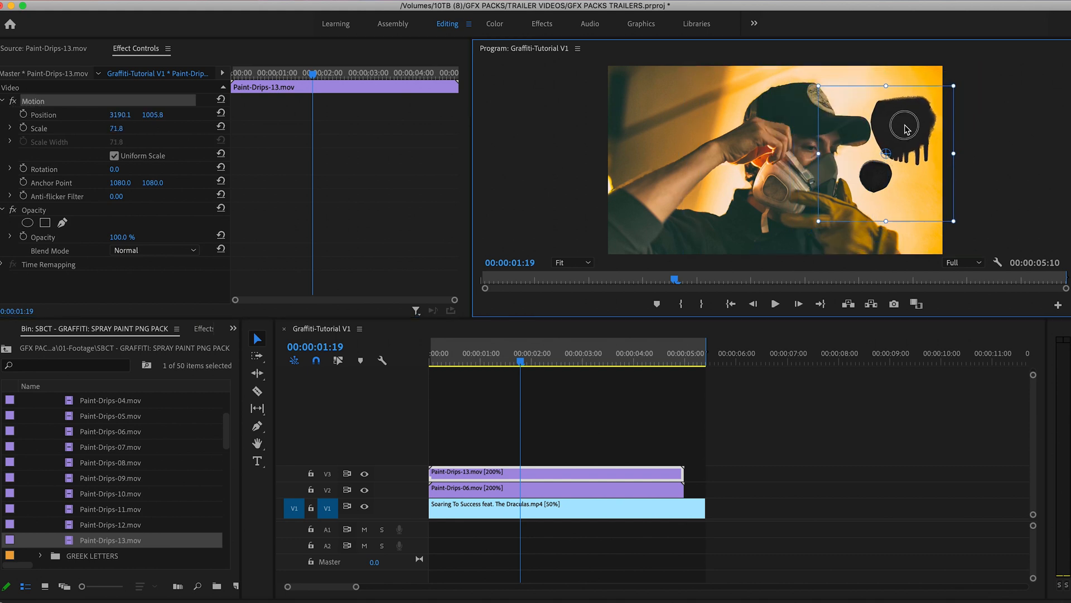
{"action": "left_click_drag", "start_coordinate": [519, 352], "coordinate": [666, 348]}
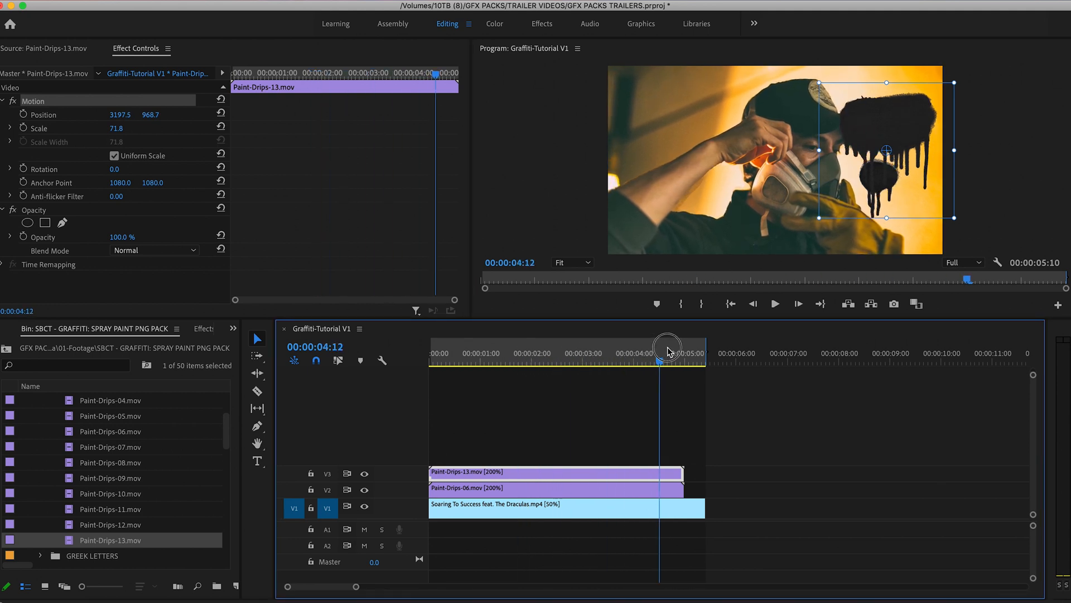
{"action": "left_click_drag", "start_coordinate": [666, 348], "coordinate": [546, 349]}
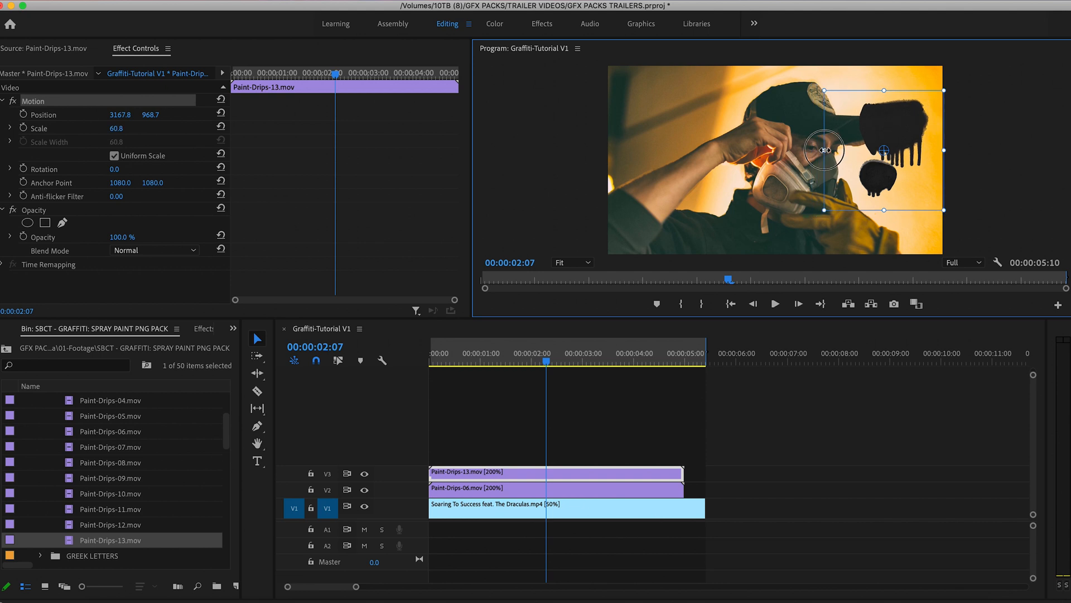
{"action": "left_click_drag", "start_coordinate": [824, 149], "coordinate": [901, 125]}
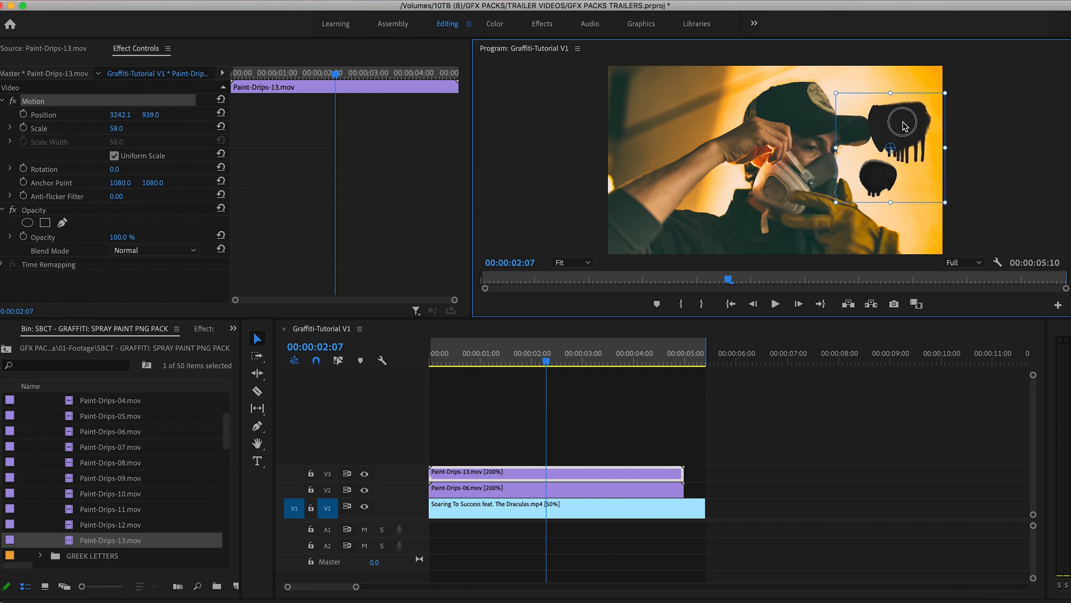
{"action": "left_click", "coordinate": [554, 487]}
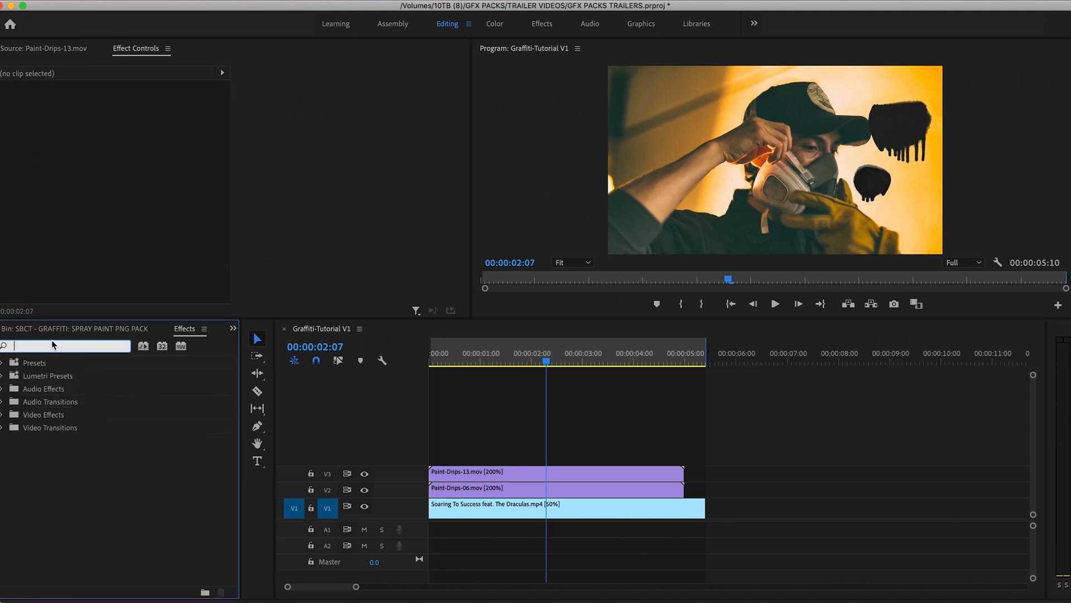
Apply Change Color to Paint-Drips-13: lightness 25, saturation 100, tolerance and softness 100%
{"action": "type", "text": "change"}
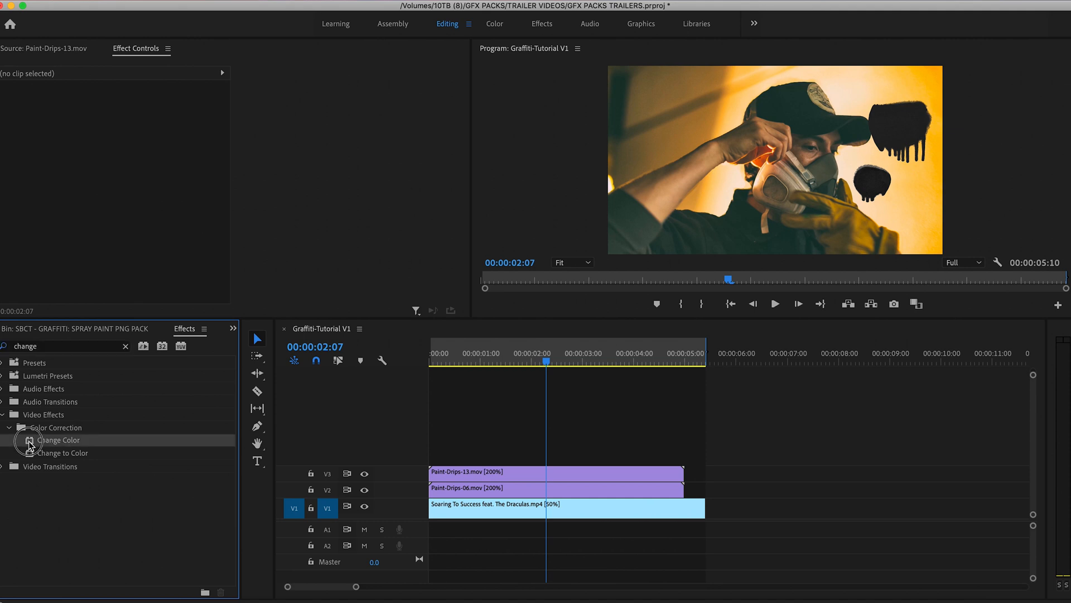
{"action": "left_click", "coordinate": [526, 472]}
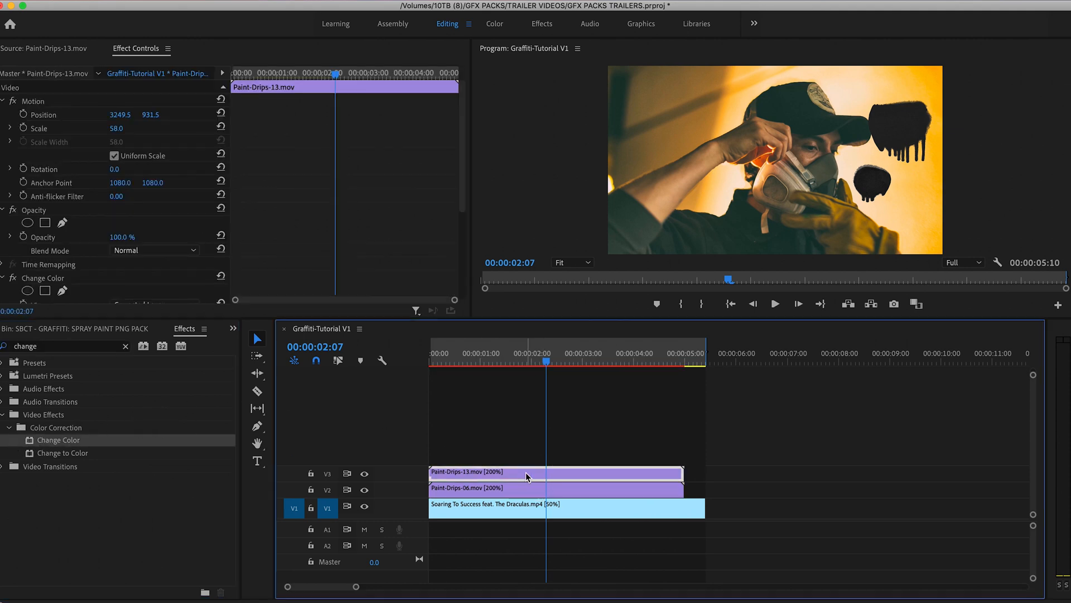
{"action": "scroll", "scroll_direction": "down", "scroll_amount": 3}
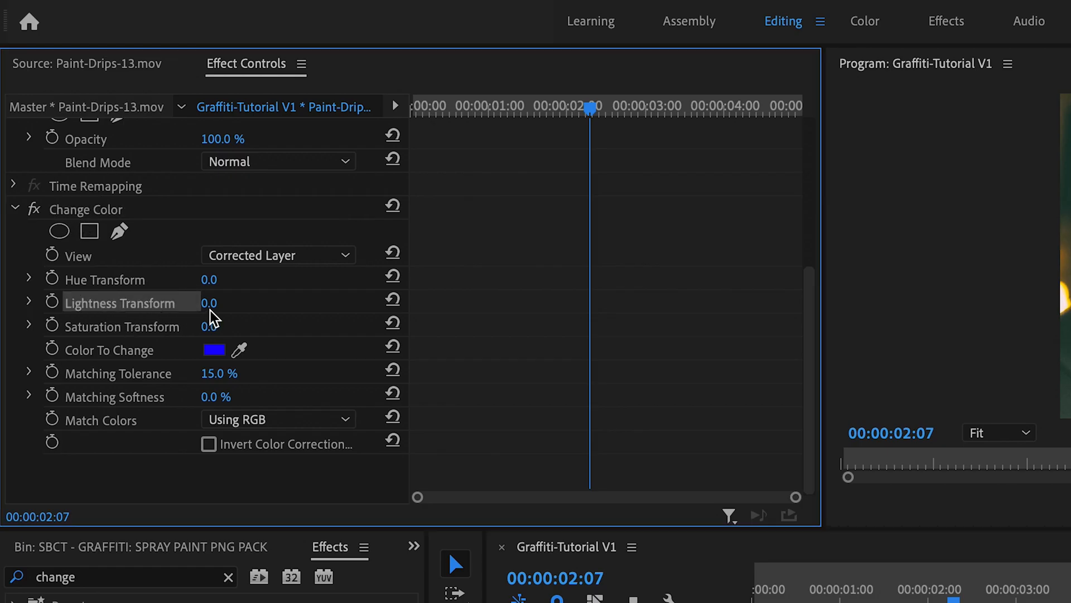
{"action": "type", "text": "25"}
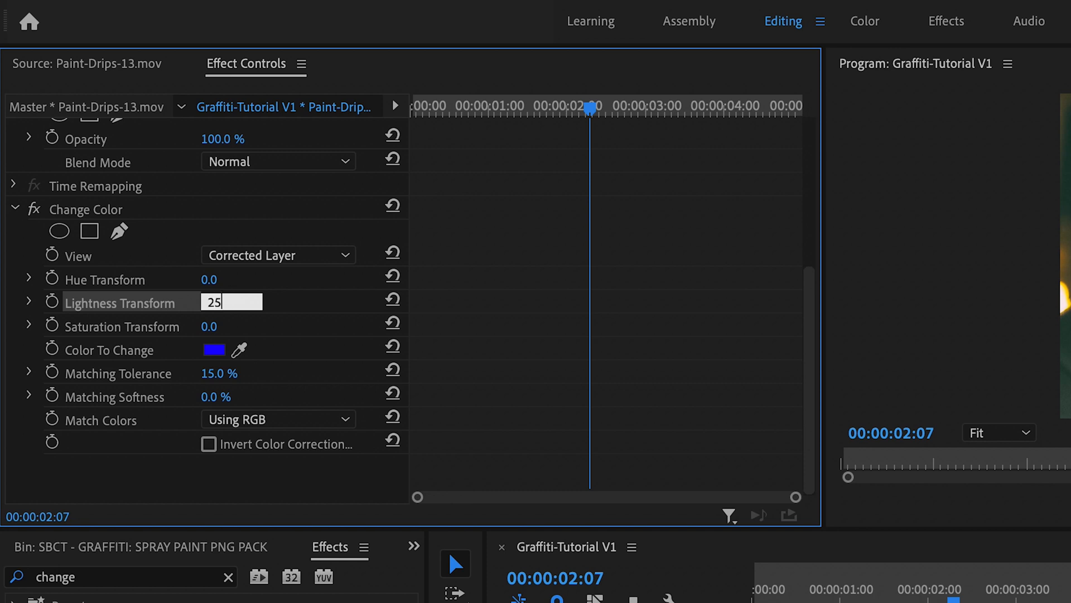
{"action": "left_click", "coordinate": [231, 326]}
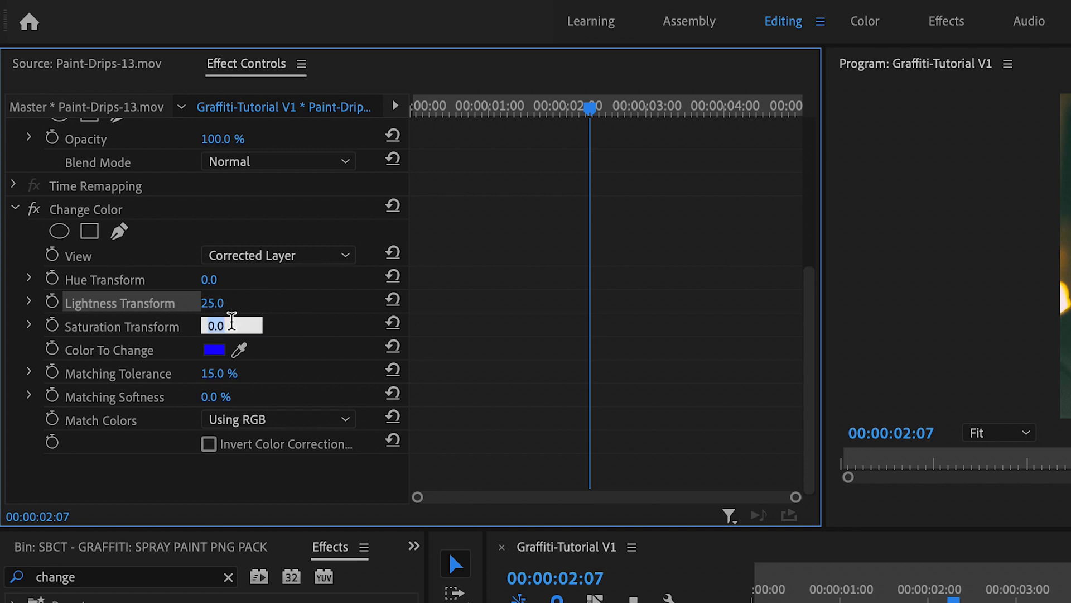
{"action": "type", "text": "100"}
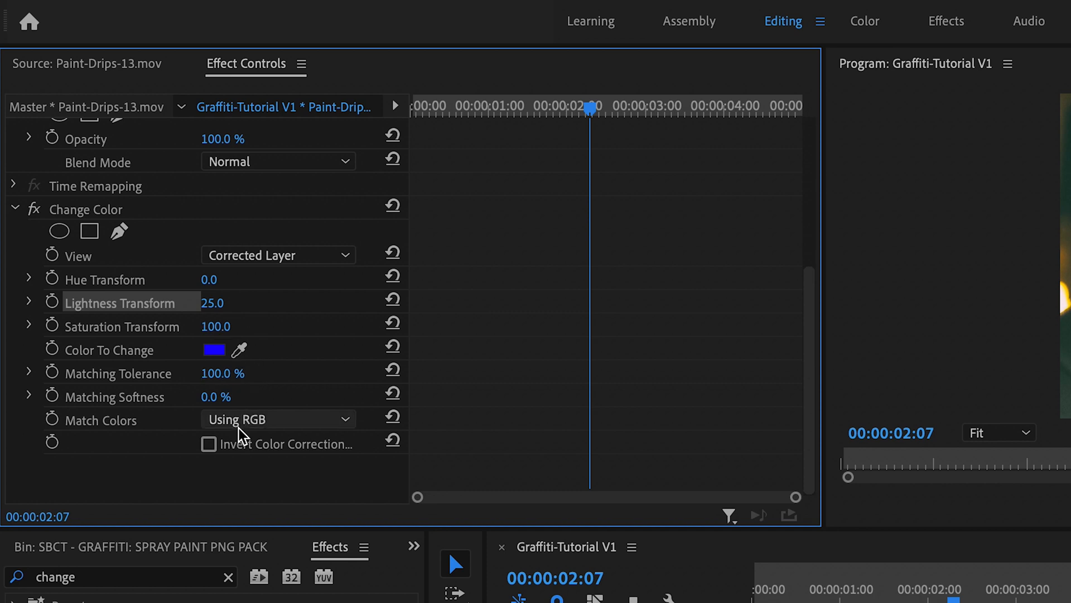
{"action": "left_click", "coordinate": [231, 396]}
{"action": "type", "text": "100"}
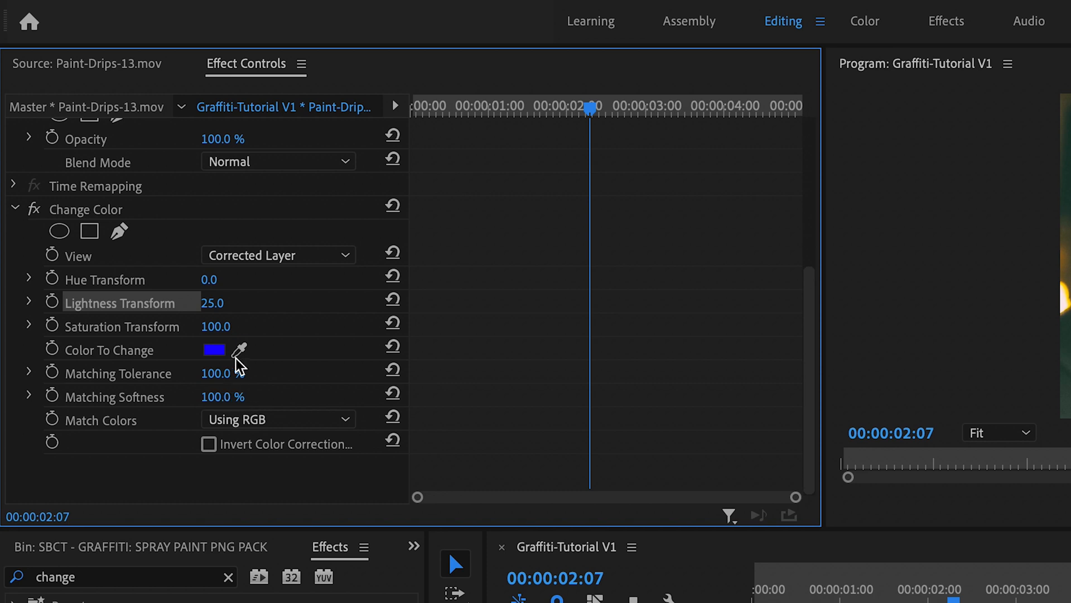
{"action": "mouse_move", "coordinate": [130, 287]}
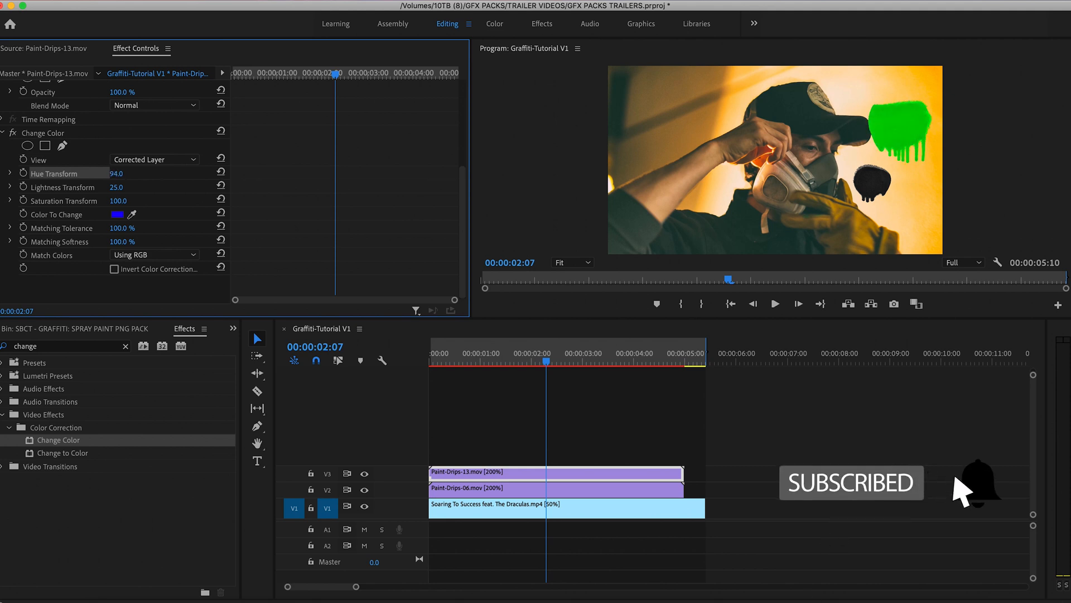
Set the drip's Hue Transform to 117 and scrub through the clip to preview
{"action": "left_click", "coordinate": [116, 173]}
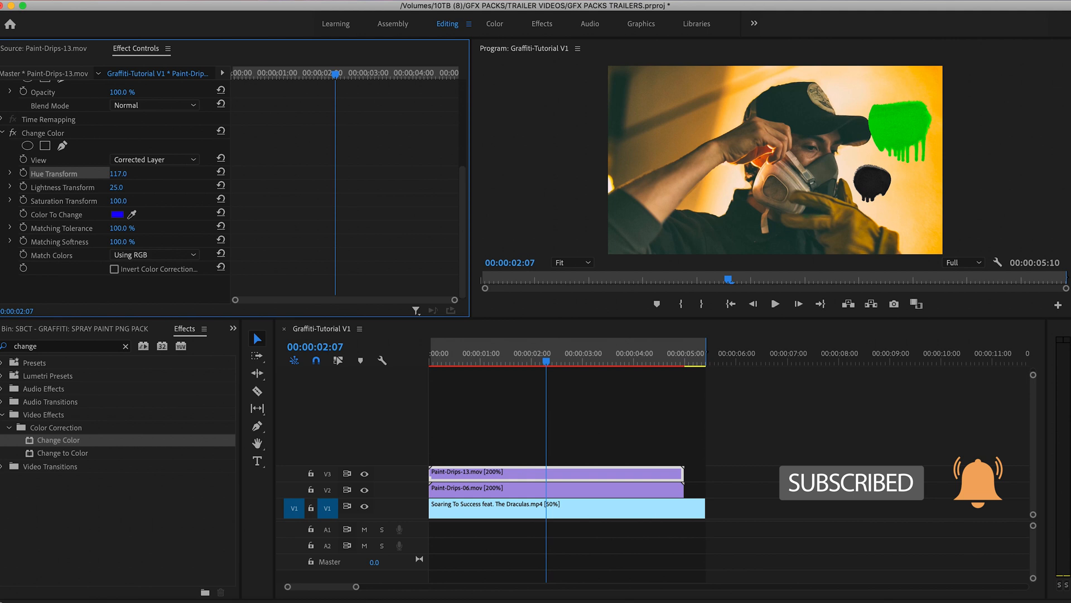
{"action": "left_click_drag", "start_coordinate": [116, 173], "coordinate": [121, 173]}
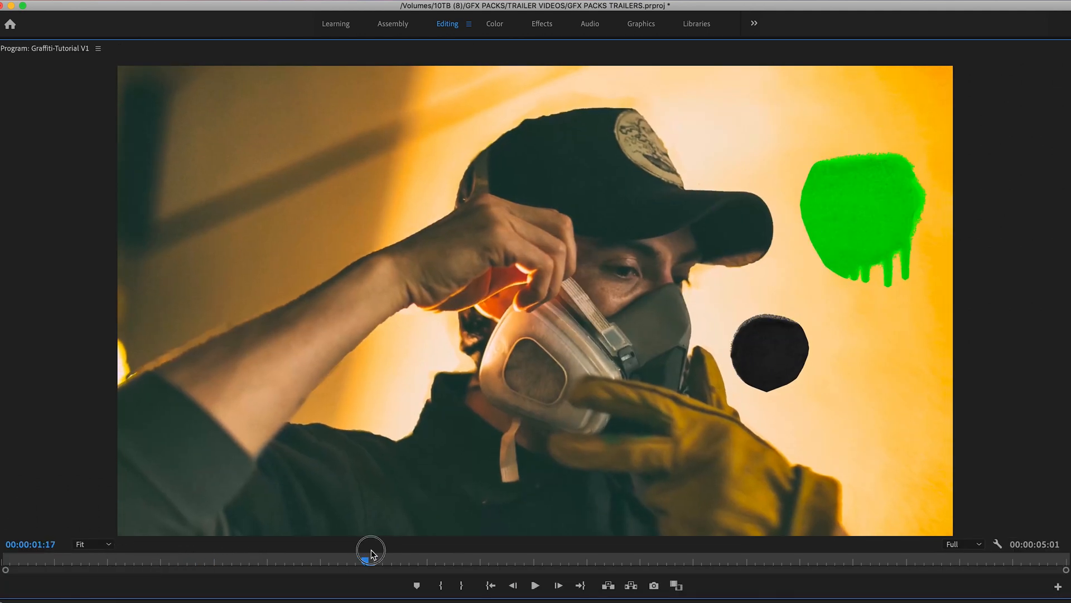
{"action": "left_click_drag", "start_coordinate": [371, 549], "coordinate": [683, 553]}
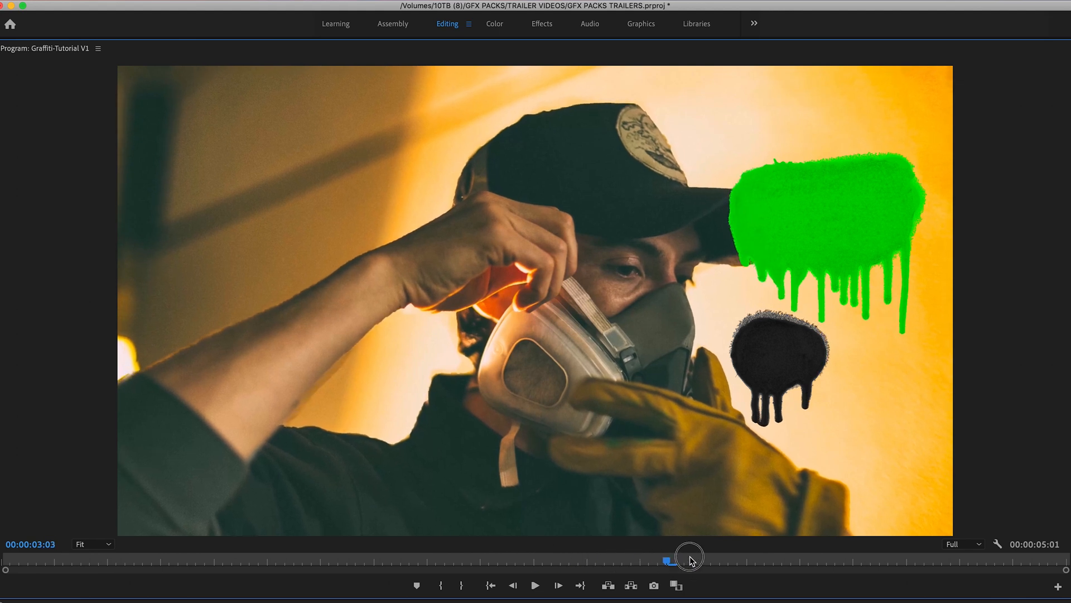
{"action": "left_click_drag", "start_coordinate": [669, 560], "coordinate": [901, 560]}
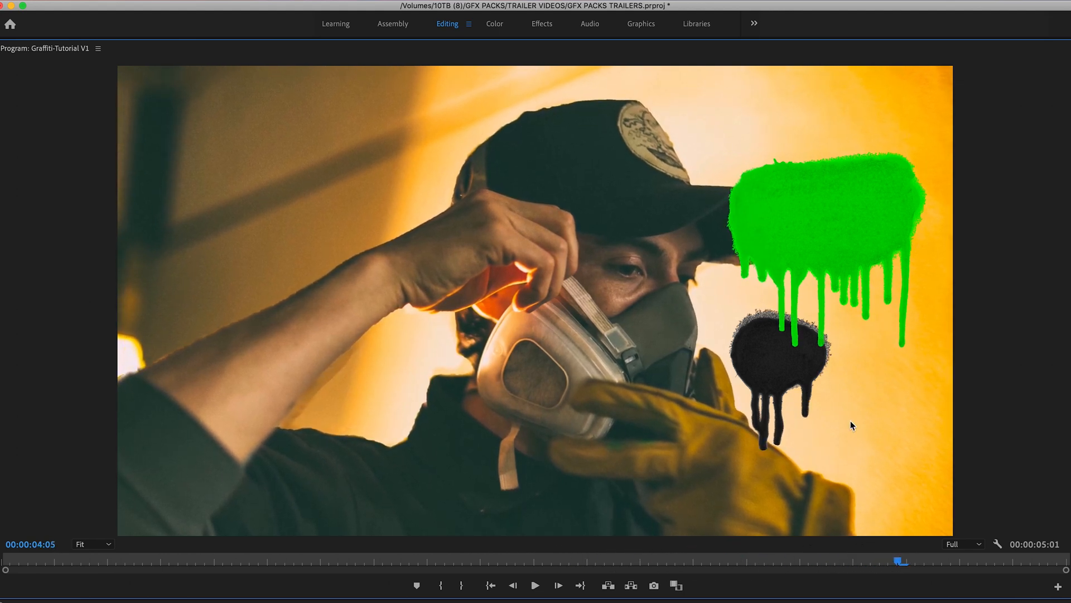
{"action": "mouse_move", "coordinate": [343, 316]}
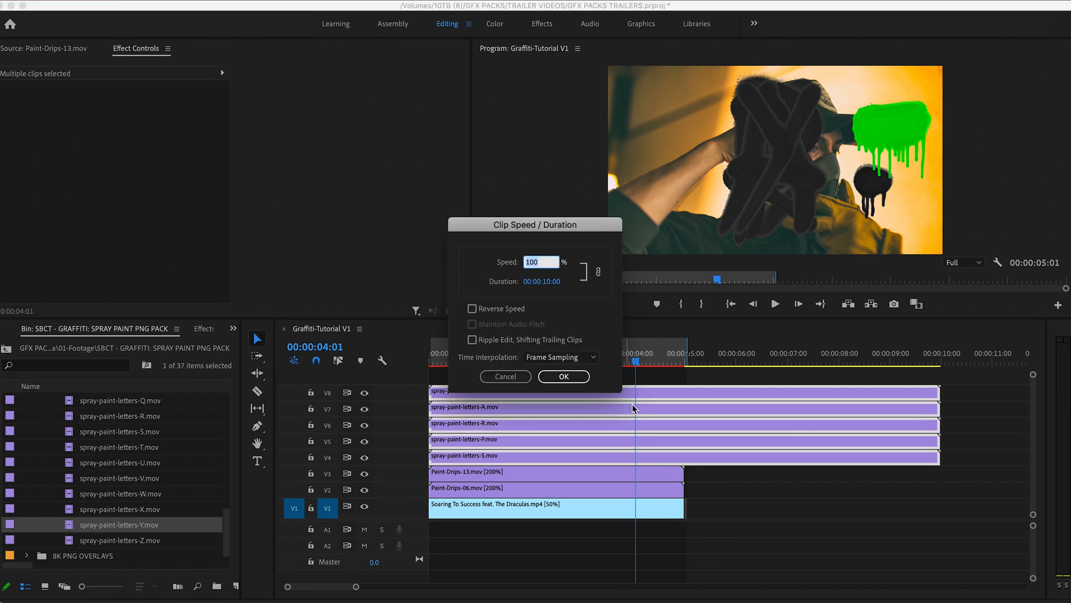
Confirm 200% speed for the five SPRAY letter clips
{"action": "left_click", "coordinate": [563, 377]}
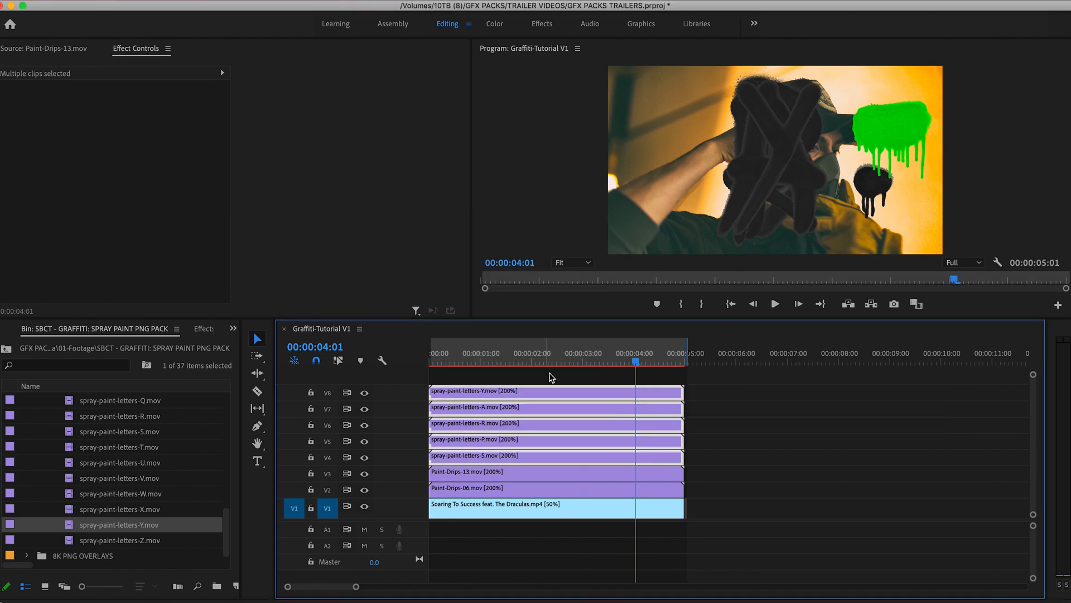
Scale the S letter to 50 and select the other letter clips for resizing
{"action": "left_click", "coordinate": [553, 455]}
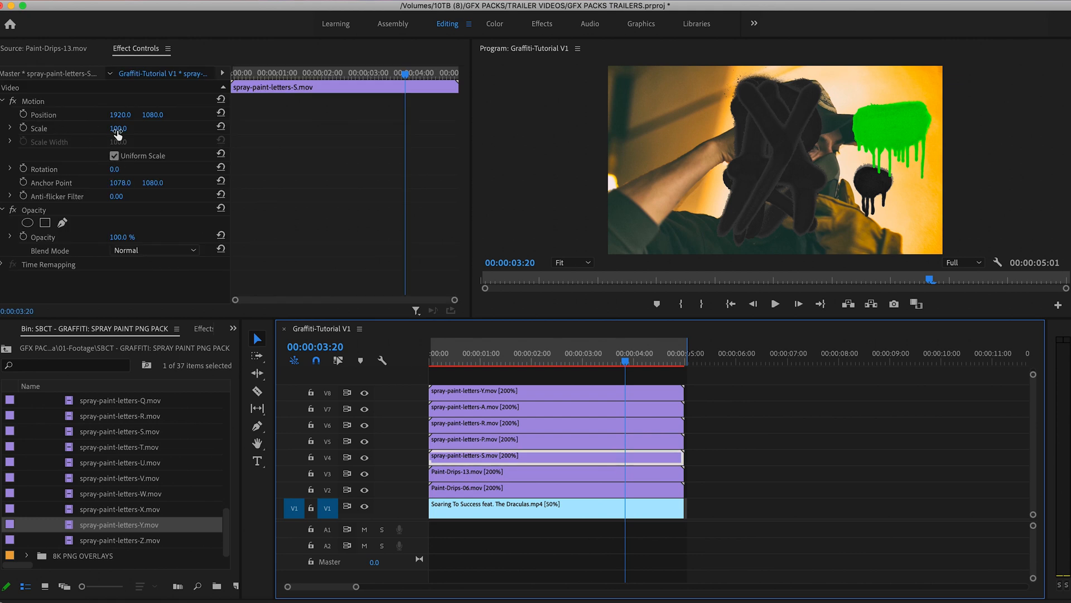
{"action": "left_click_drag", "start_coordinate": [118, 128], "coordinate": [109, 128]}
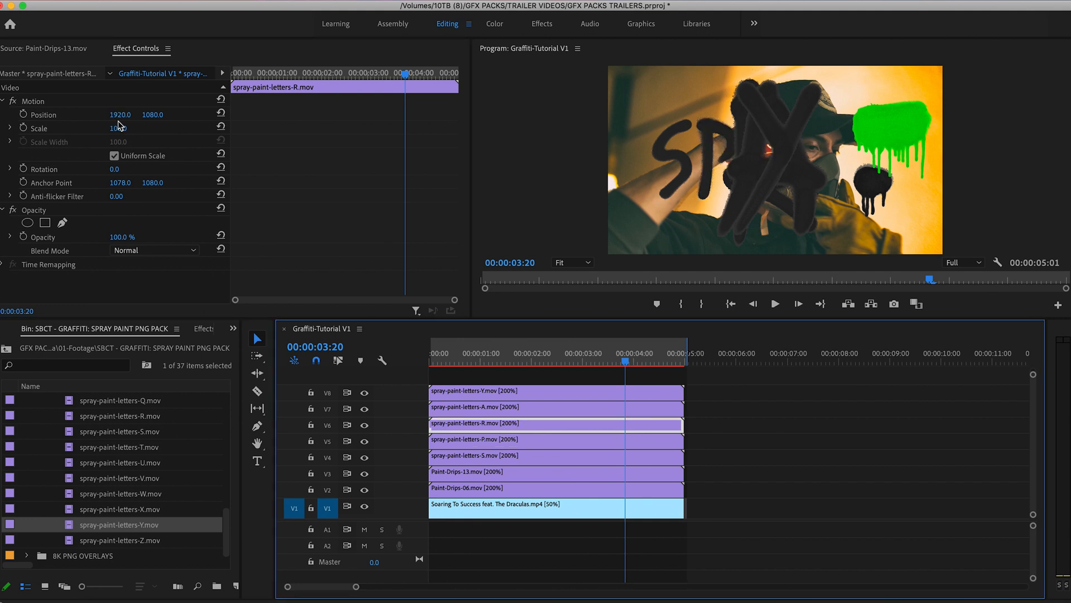
{"action": "left_click", "coordinate": [554, 407]}
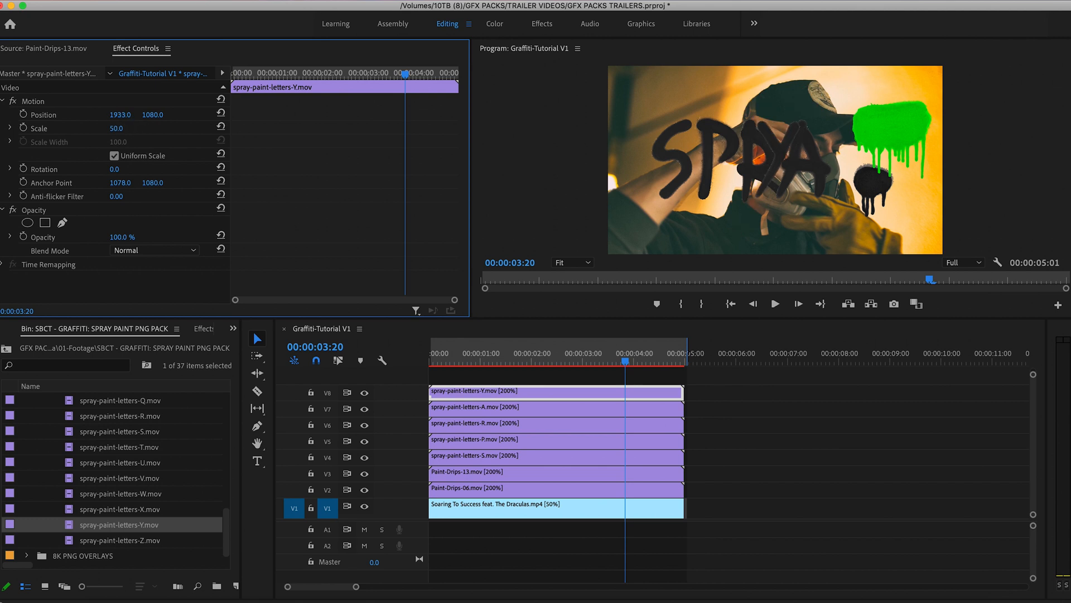
{"action": "left_click", "coordinate": [555, 456]}
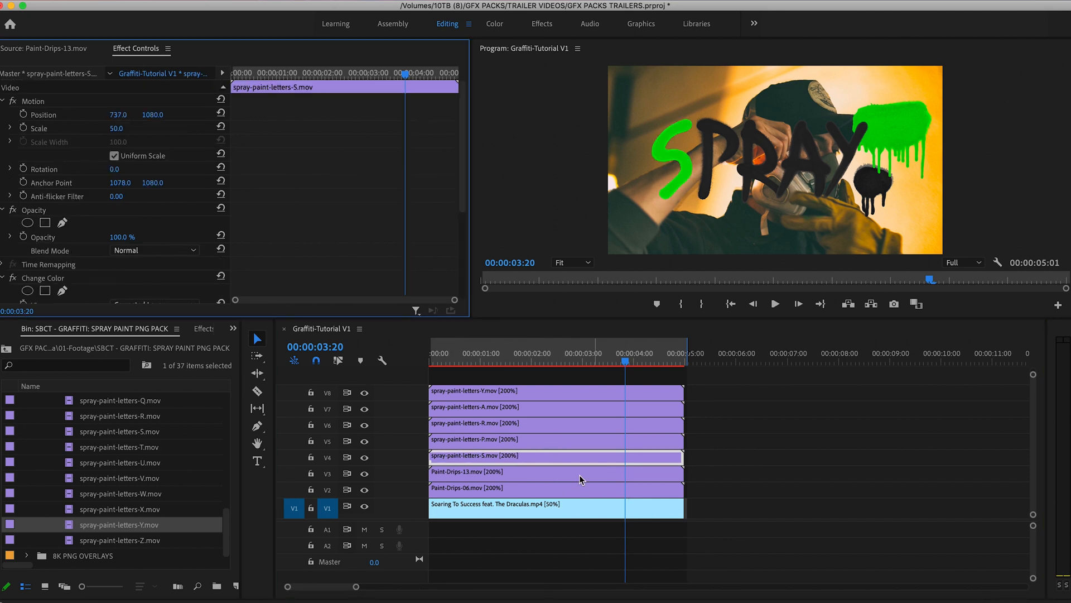
Drag the S letter's Hue Transform to about -4, turning it red
{"action": "scroll", "scroll_direction": "down", "scroll_amount": 3}
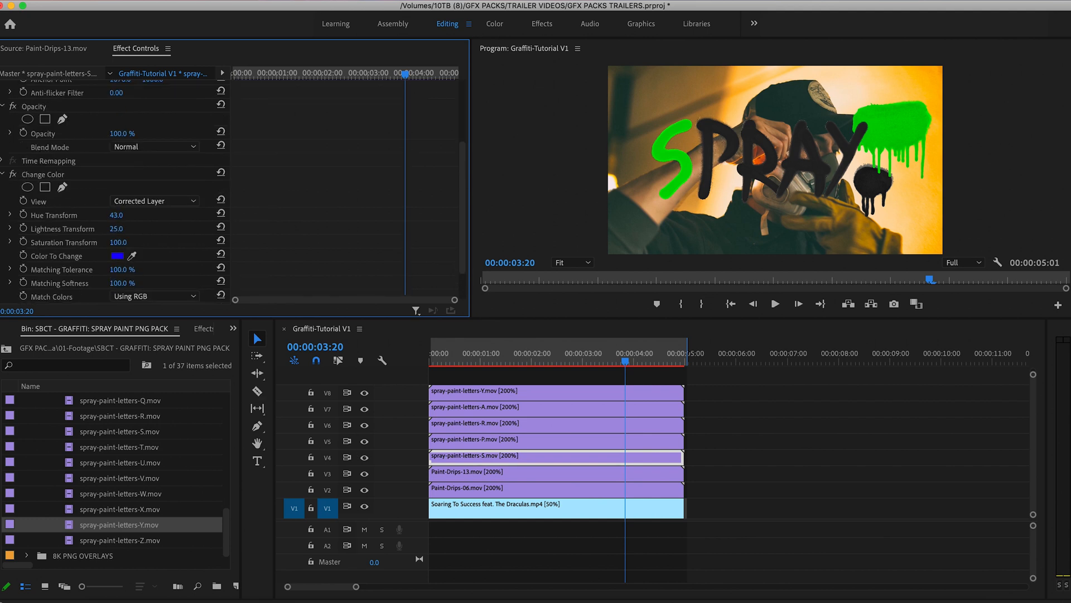
{"action": "left_click", "coordinate": [116, 214]}
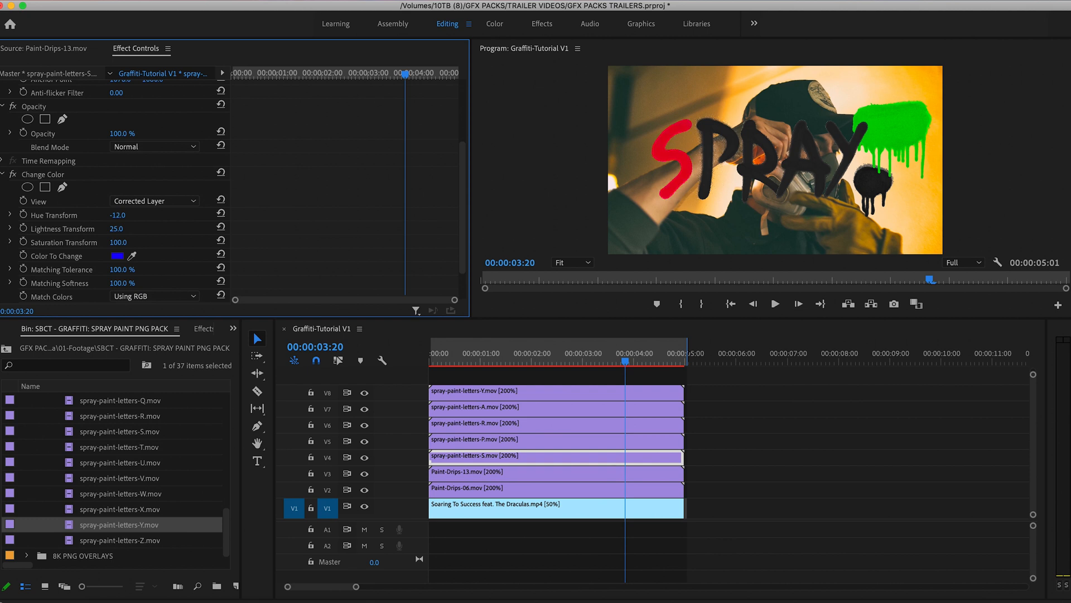
{"action": "left_click_drag", "start_coordinate": [115, 214], "coordinate": [121, 214]}
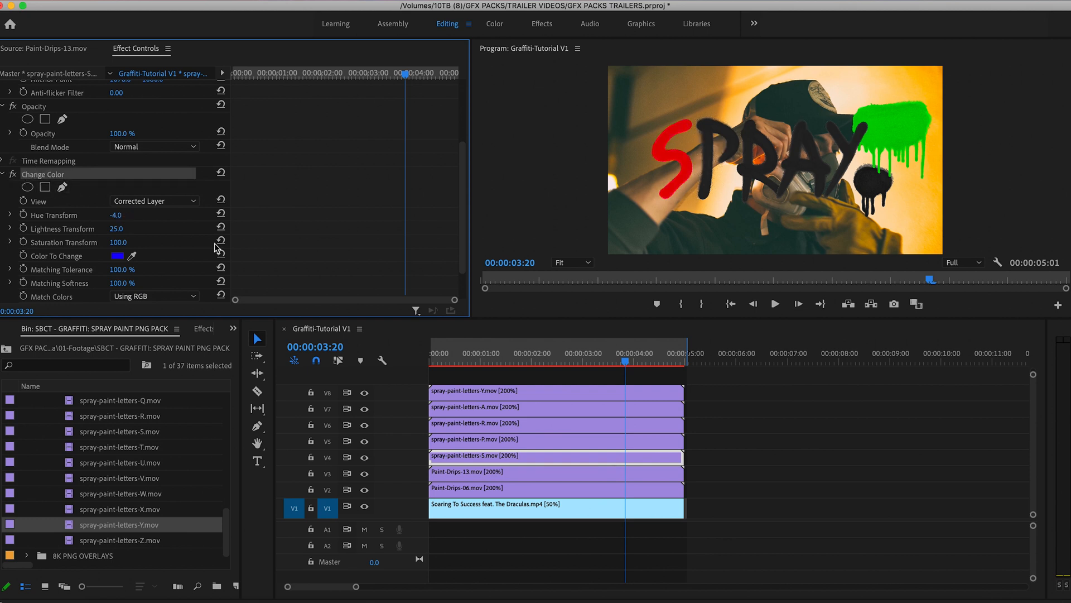
{"action": "left_click", "coordinate": [555, 438]}
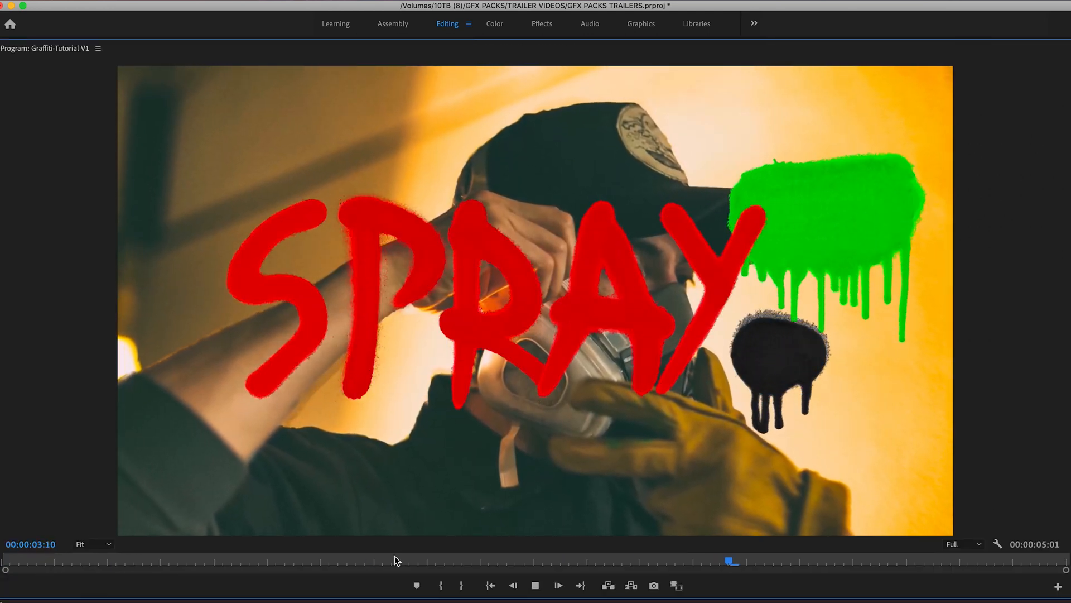
Scrub back and forth to watch the red SPRAY letters spray on
{"action": "left_click_drag", "start_coordinate": [732, 560], "coordinate": [297, 560]}
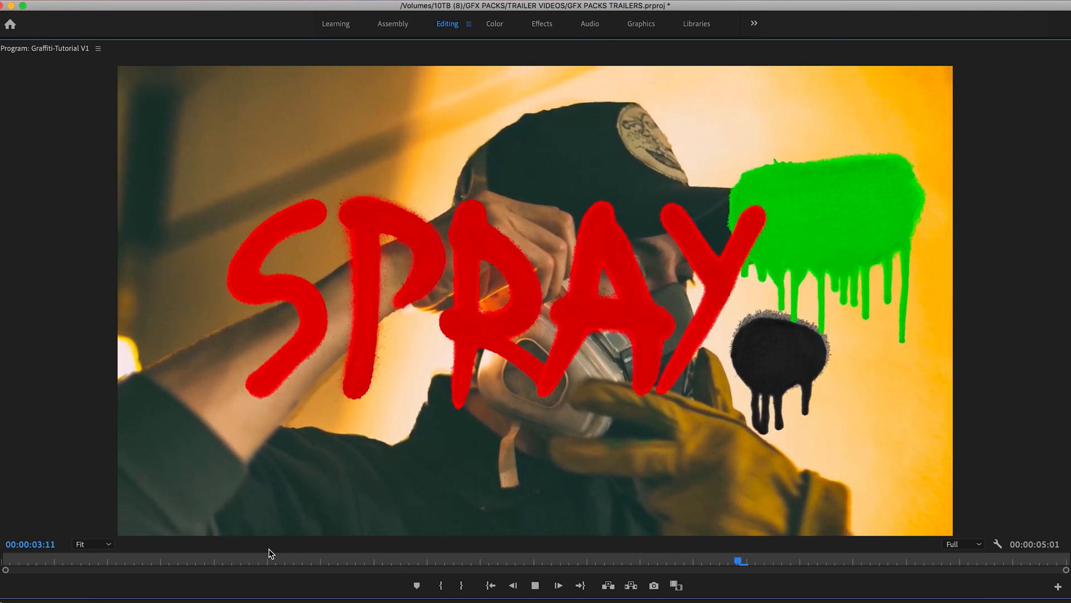
{"action": "left_click_drag", "start_coordinate": [740, 561], "coordinate": [305, 566]}
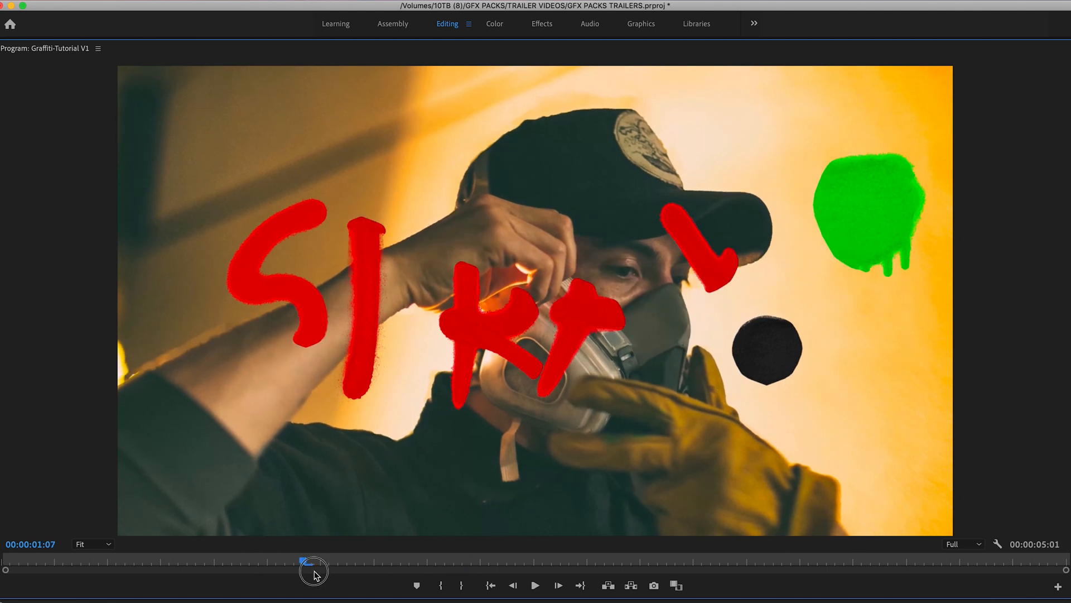
{"action": "left_click_drag", "start_coordinate": [311, 566], "coordinate": [755, 566]}
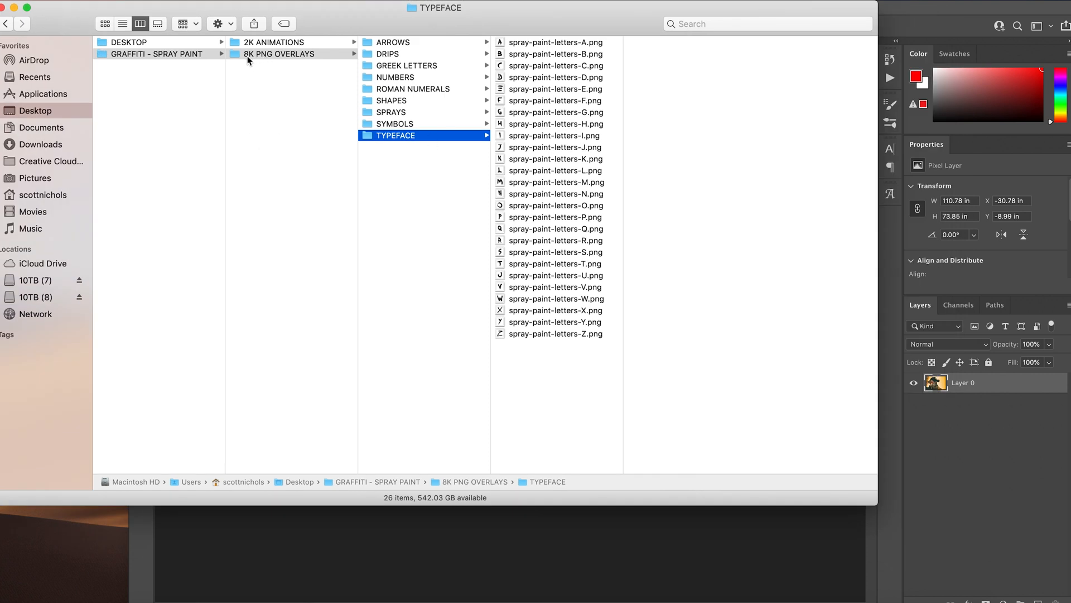
Go back to the 8K PNG OVERLAYS categories and open the DRIPS folder
{"action": "left_click", "coordinate": [391, 54]}
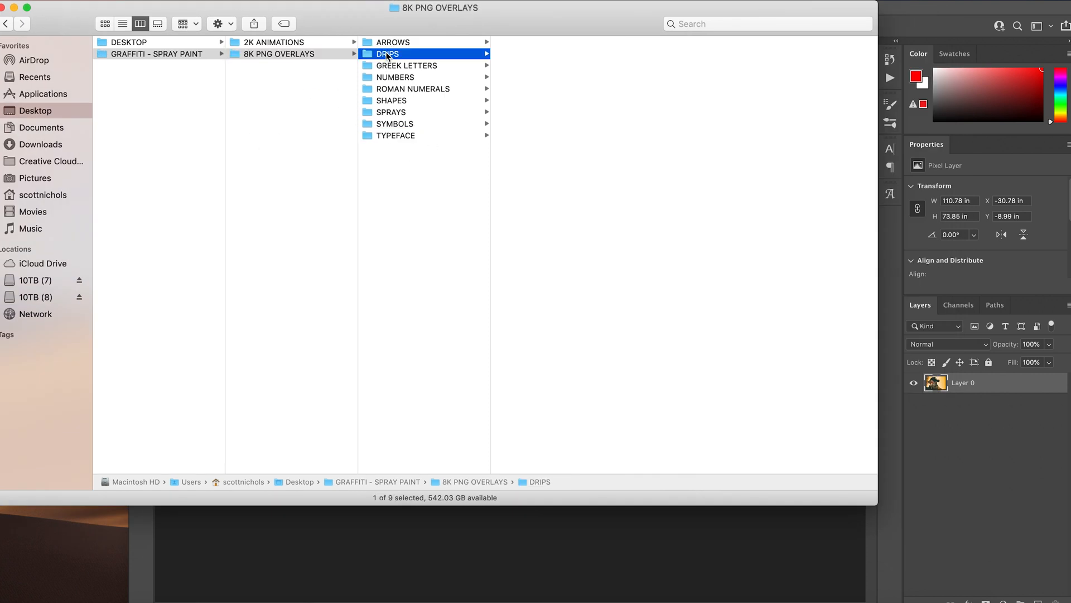
{"action": "left_click", "coordinate": [387, 53]}
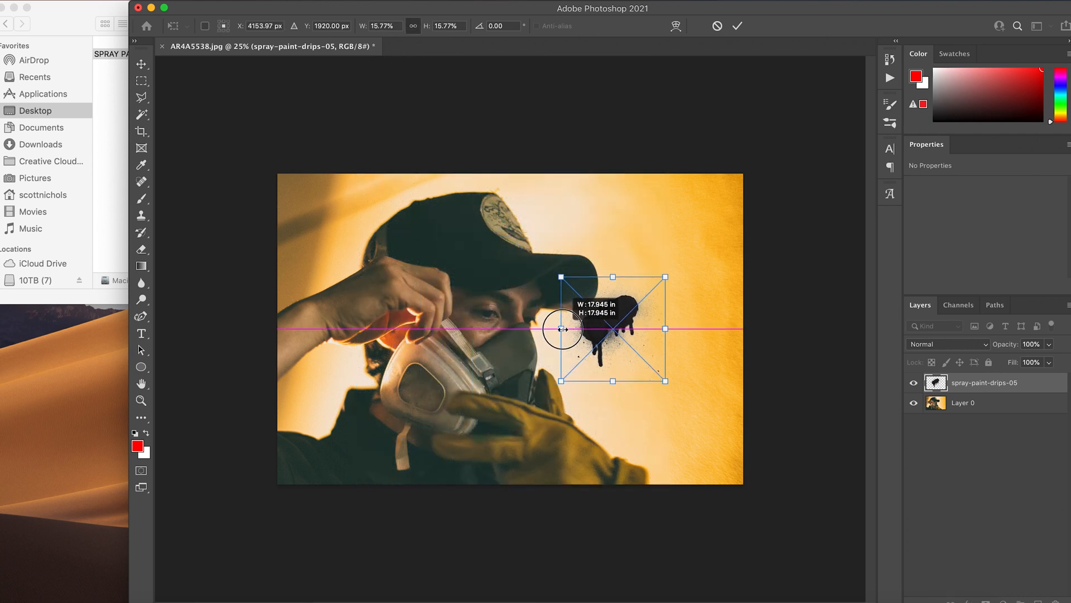
Shrink the spray-paint-drips-05 splat, move it top-left, and blend it with Multiply
{"action": "left_click_drag", "start_coordinate": [602, 328], "coordinate": [335, 332]}
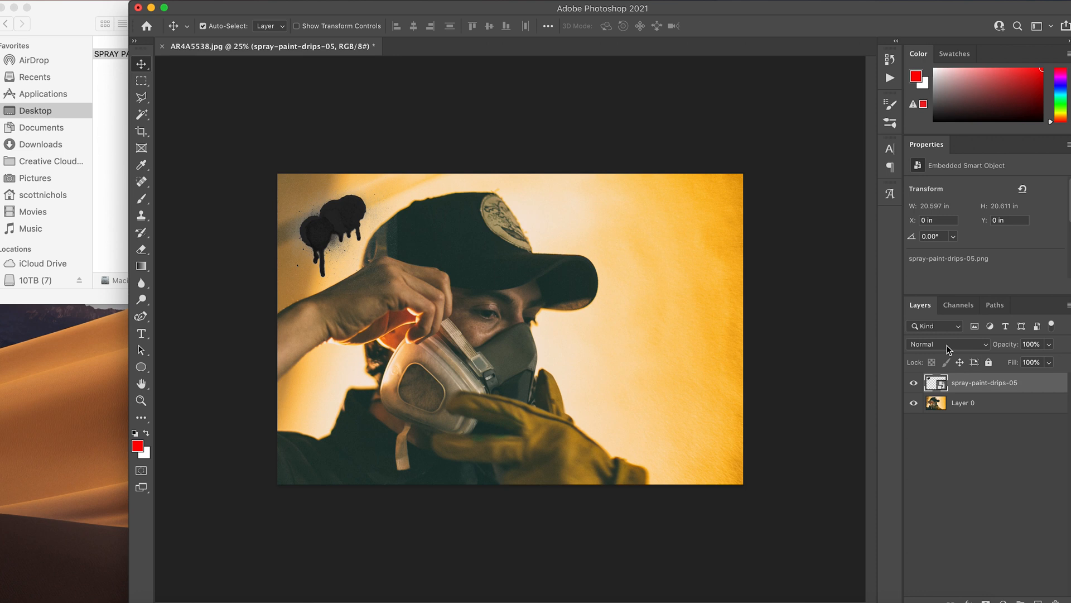
{"action": "left_click", "coordinate": [946, 344]}
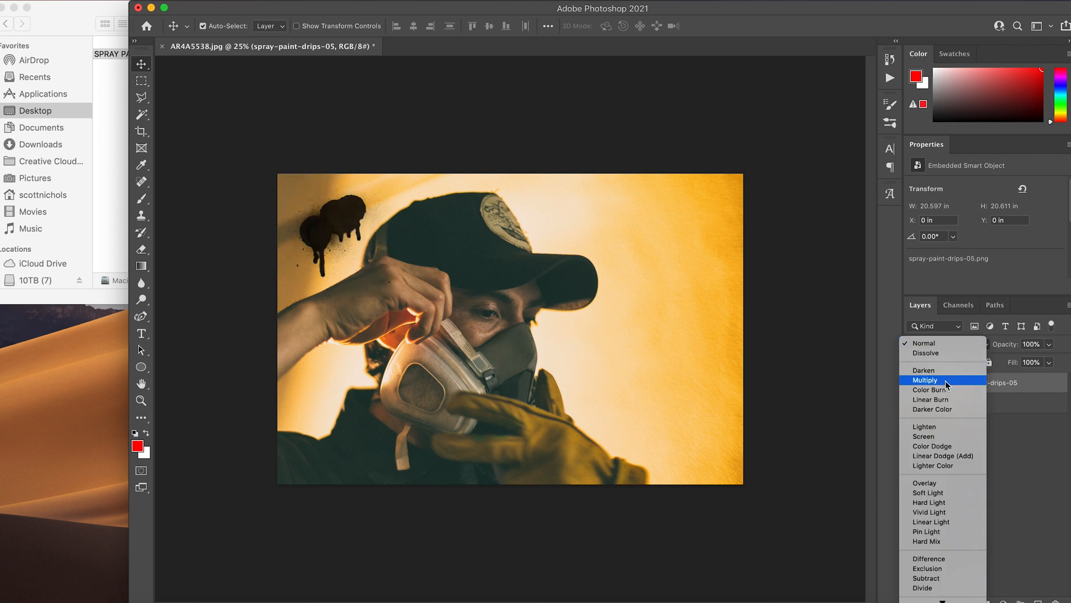
{"action": "left_click", "coordinate": [925, 380]}
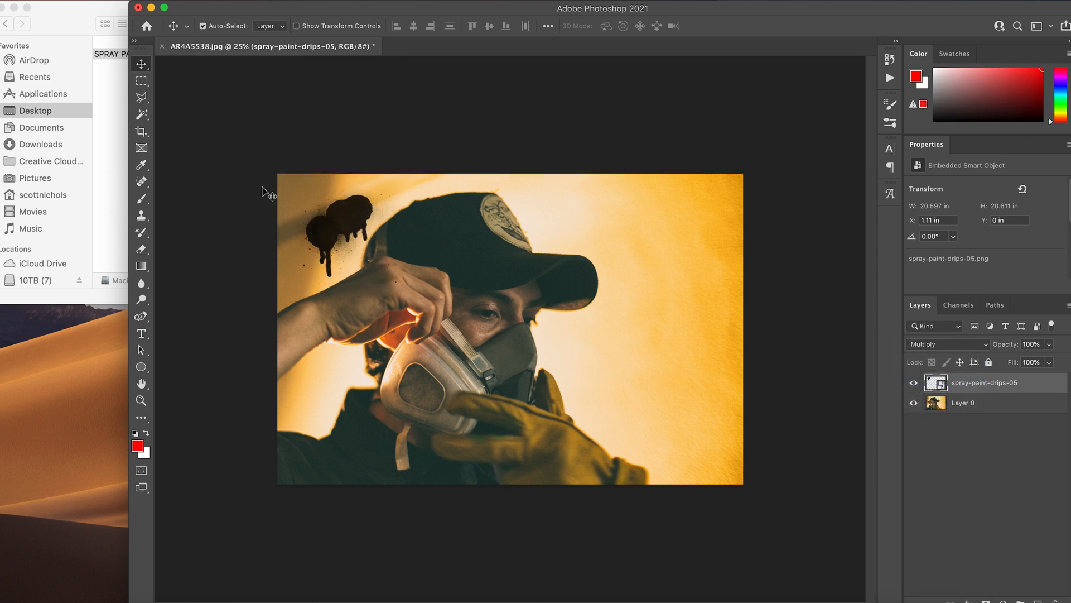
{"action": "left_click", "coordinate": [495, 170]}
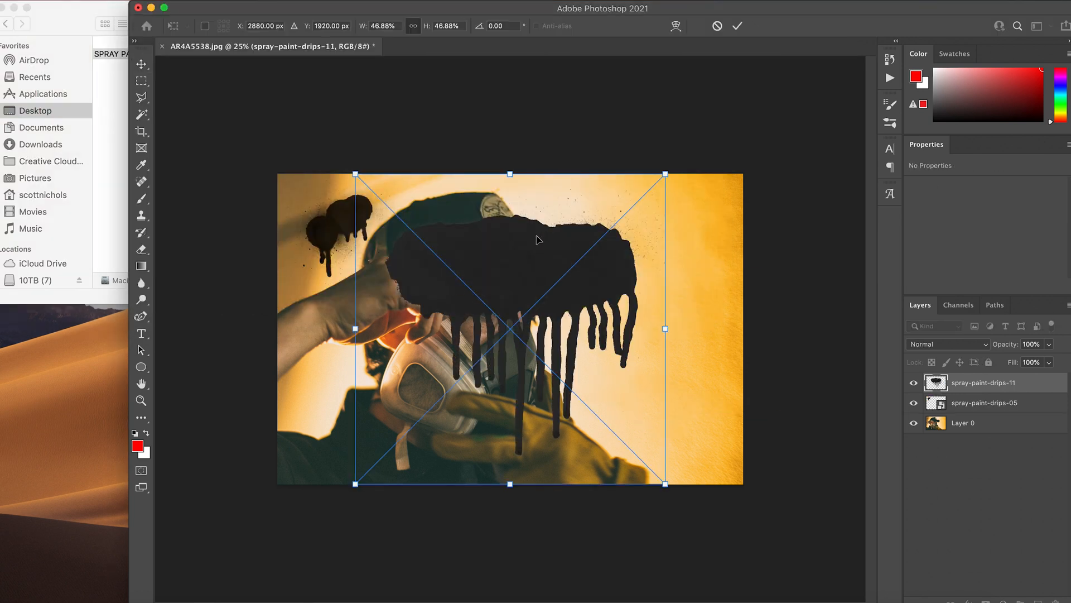
Move the large spray-paint-drips-11 layer to the top-right edge and set it to Multiply
{"action": "left_click_drag", "start_coordinate": [509, 328], "coordinate": [664, 240]}
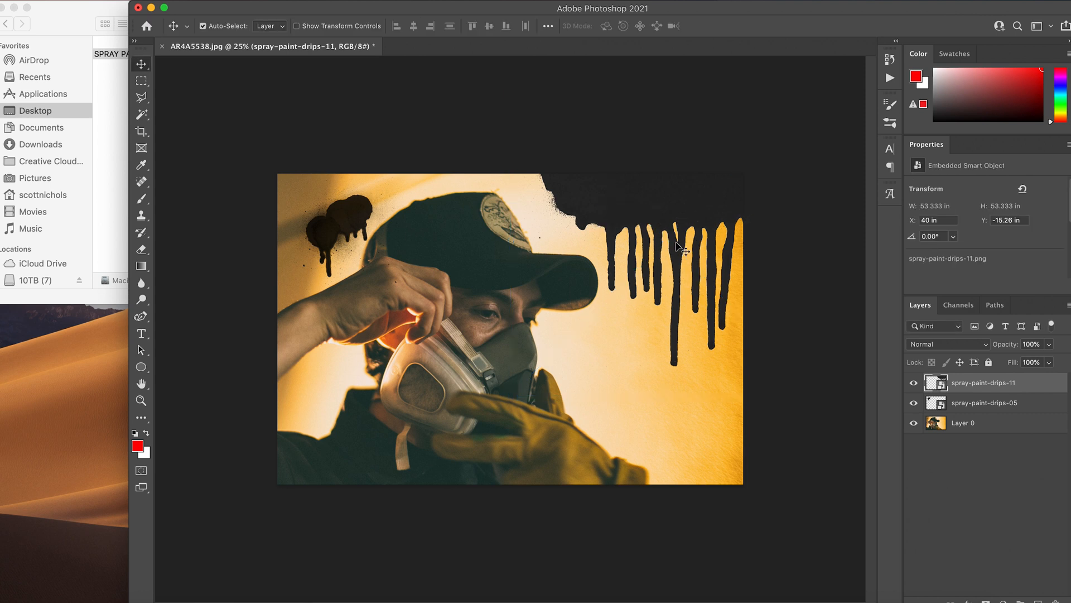
{"action": "mouse_move", "coordinate": [508, 353]}
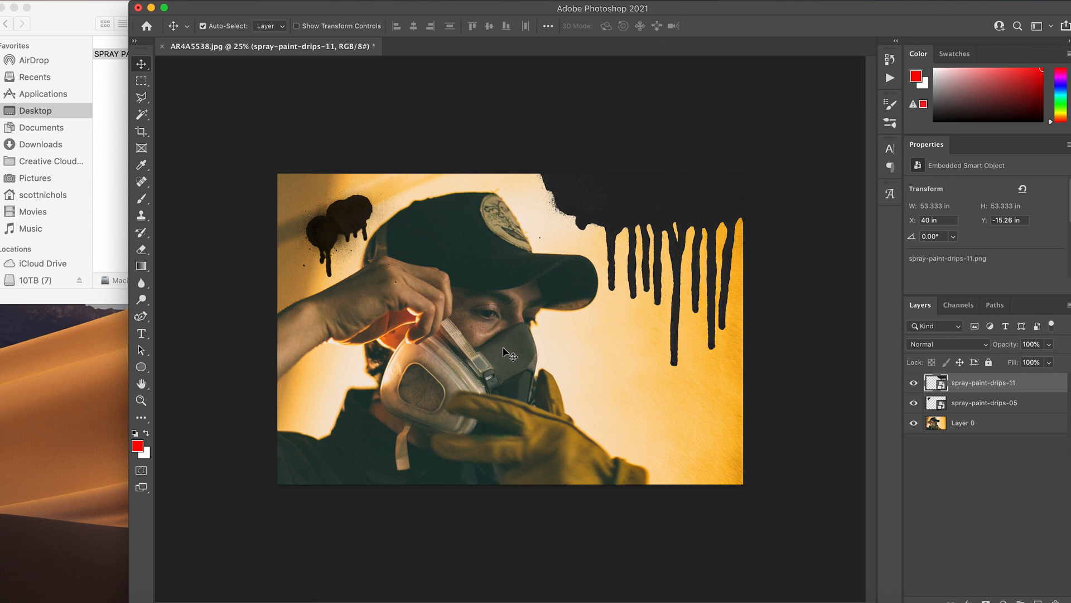
{"action": "left_click", "coordinate": [947, 344]}
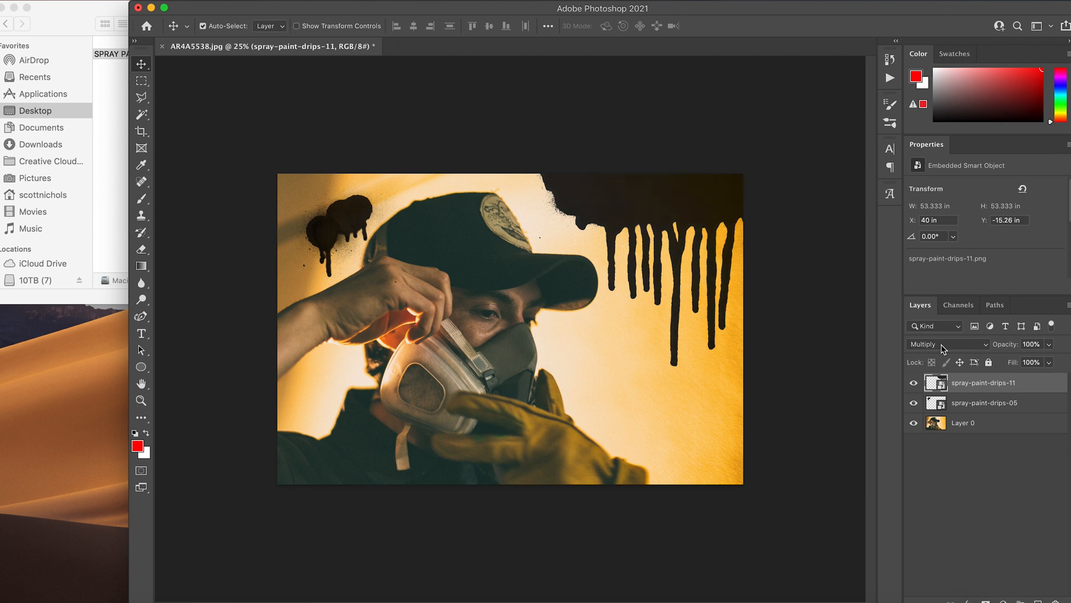